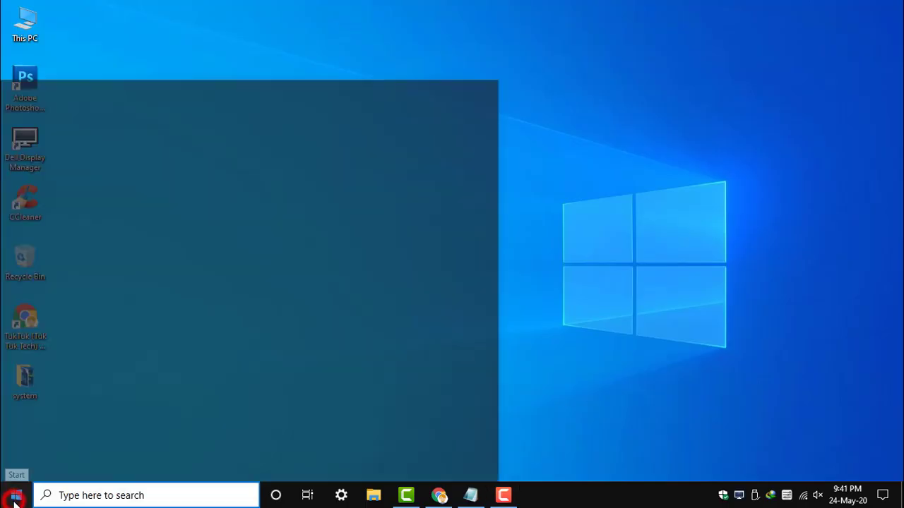
- Search the Start menu for Excel and launch it
{"action": "type", "text": "mi"}
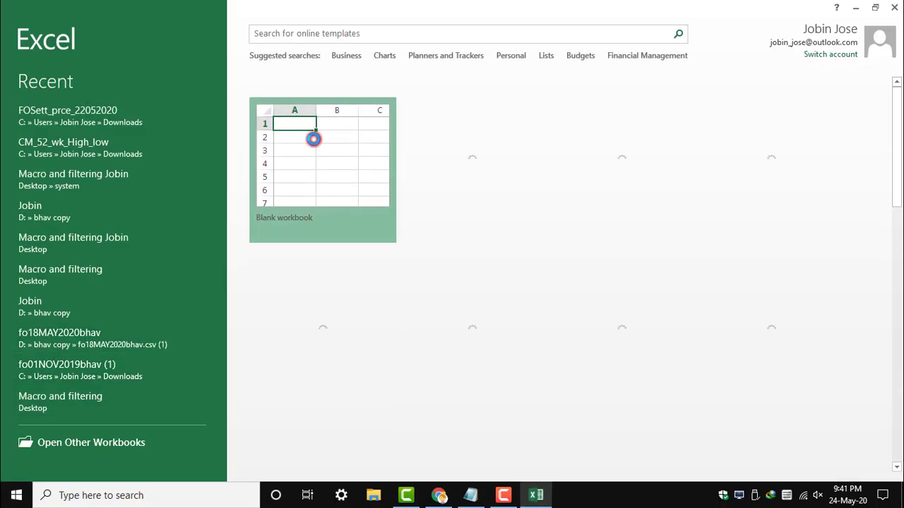
- Create a blank workbook and go to the File backstage view
{"action": "left_click", "coordinate": [311, 138]}
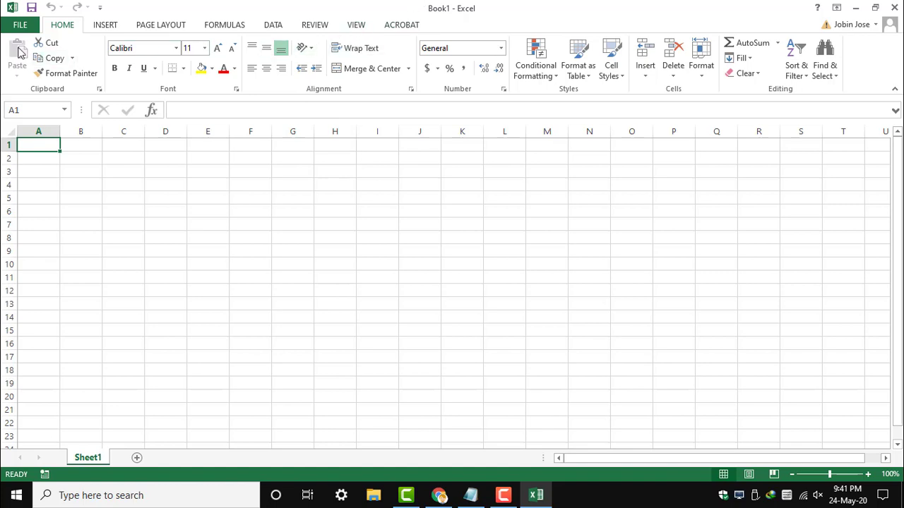
{"action": "mouse_move", "coordinate": [335, 33]}
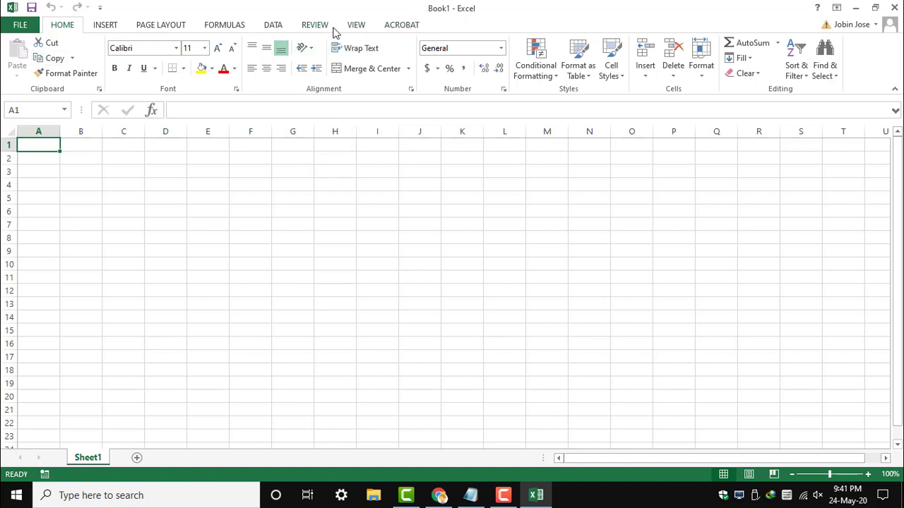
{"action": "left_click", "coordinate": [25, 26]}
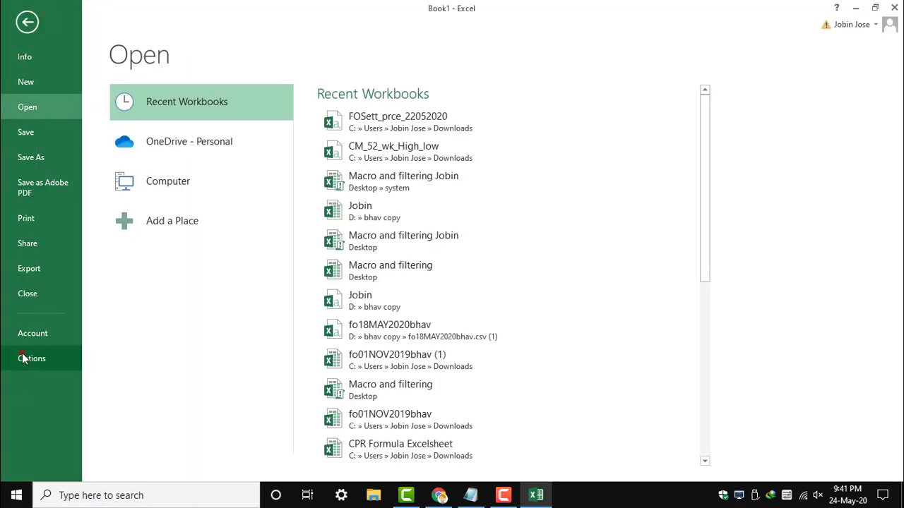
- Enable the Developer tab via Options > Customize Ribbon and display its macro tools
{"action": "left_click", "coordinate": [31, 359]}
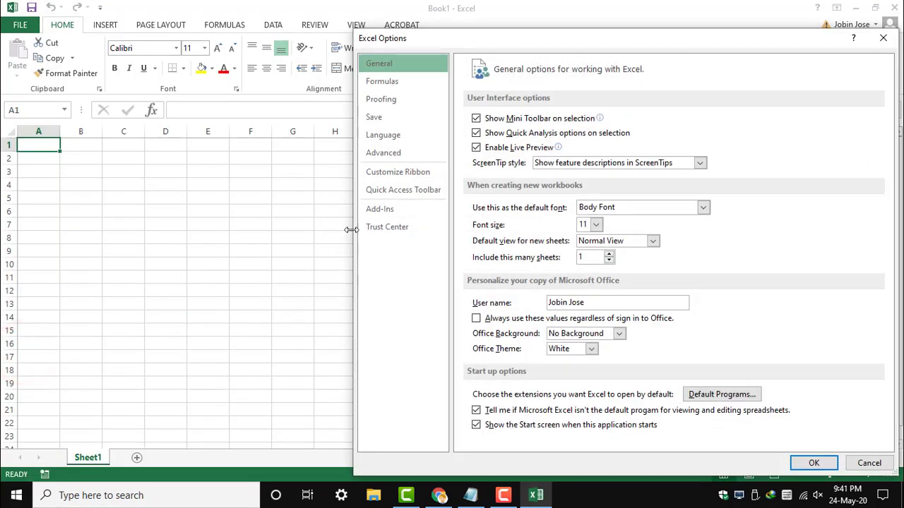
{"action": "left_click", "coordinate": [398, 172]}
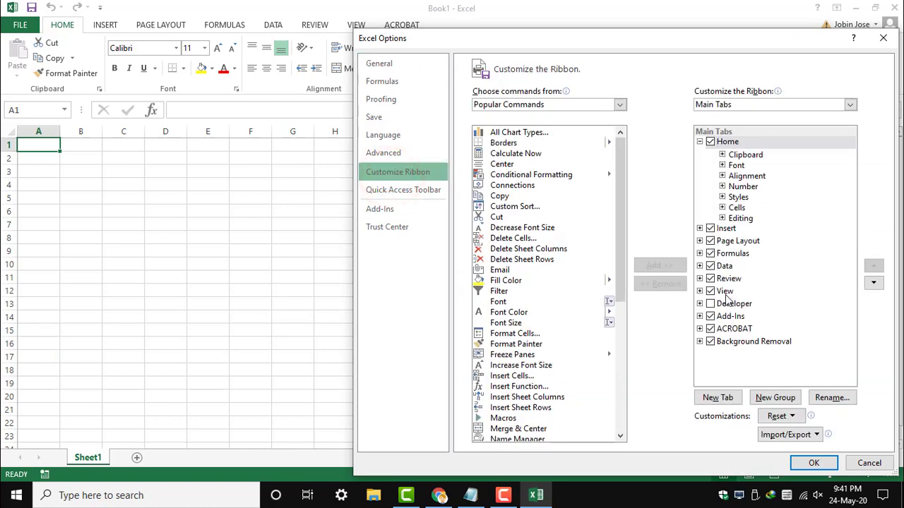
{"action": "left_click", "coordinate": [711, 303]}
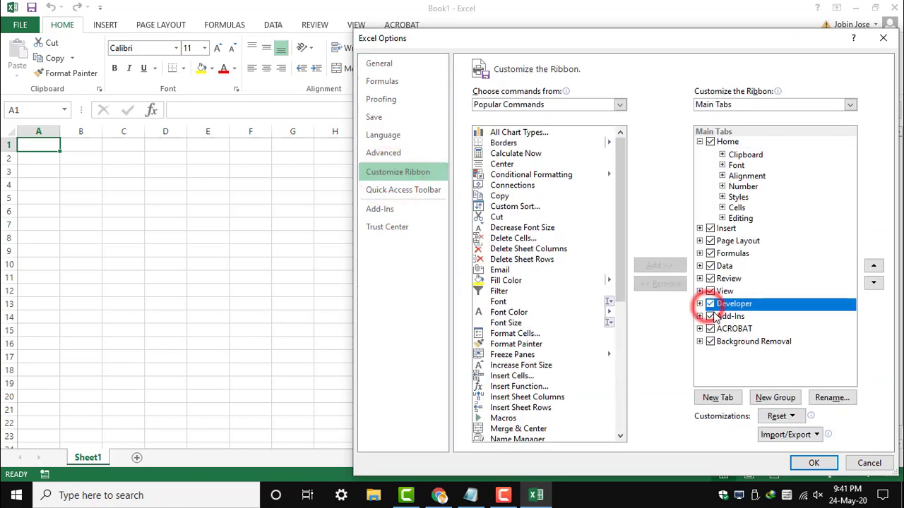
{"action": "left_click", "coordinate": [817, 463]}
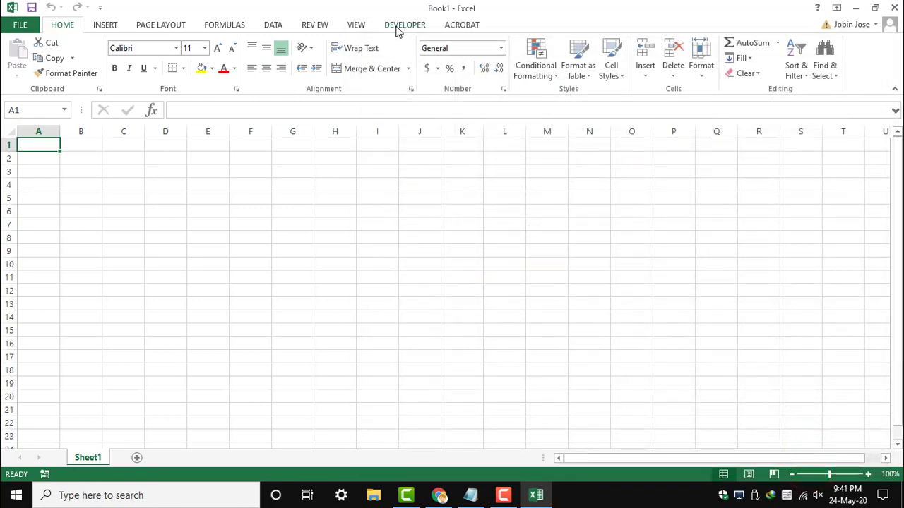
{"action": "left_click", "coordinate": [404, 25]}
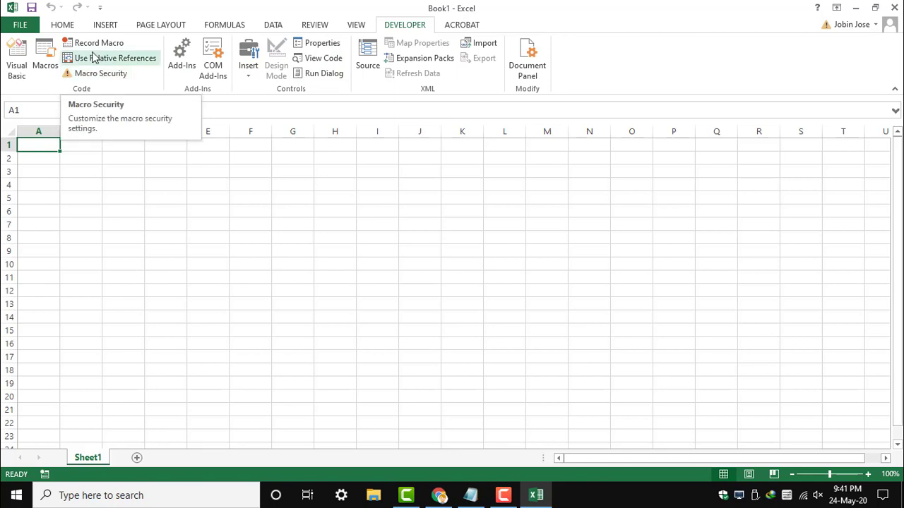
- Start recording Macro1 with shortcut Ctrl+a and description 'find Reliance Stock Value' in this workbook
{"action": "left_click", "coordinate": [62, 25]}
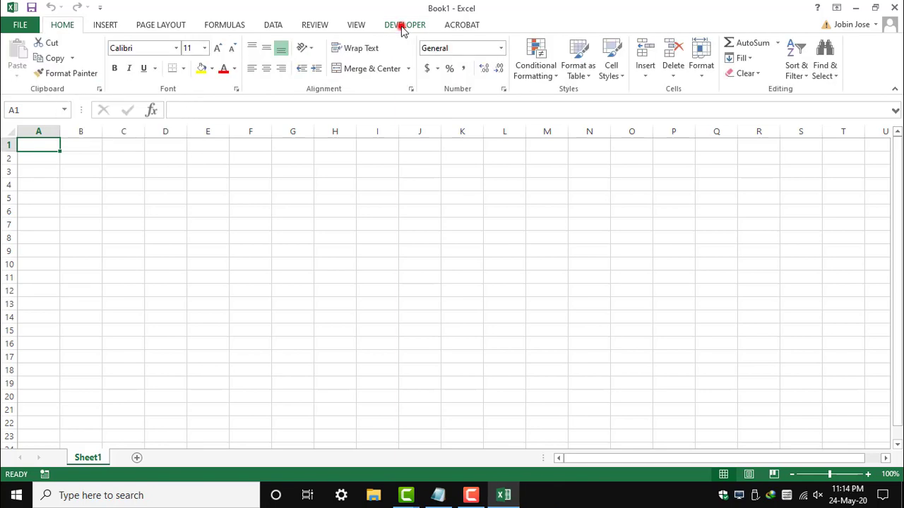
{"action": "left_click", "coordinate": [85, 44]}
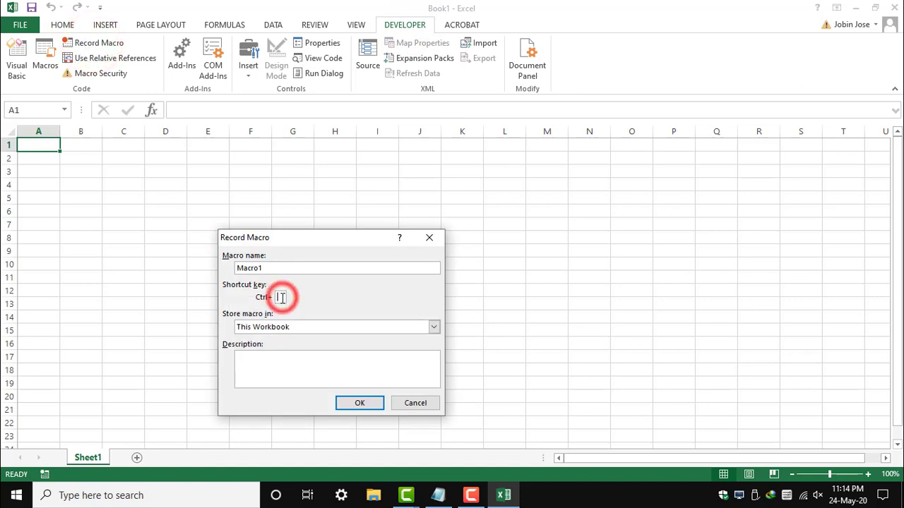
{"action": "type", "text": "a"}
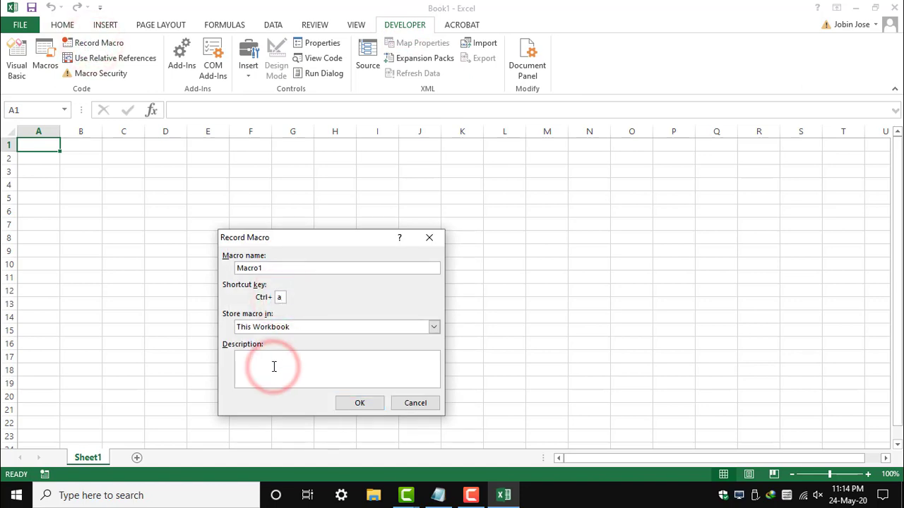
{"action": "type", "text": "fIND"}
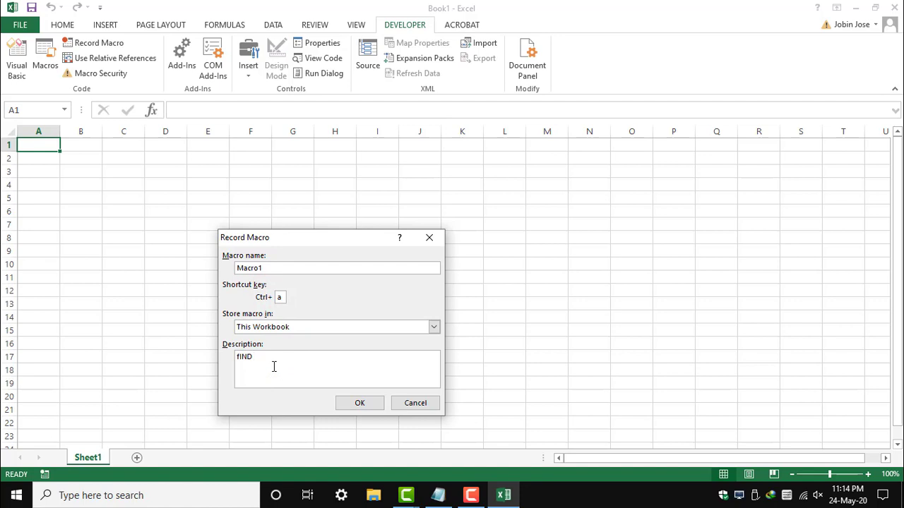
{"action": "type", "text": "Reliance Stock V"}
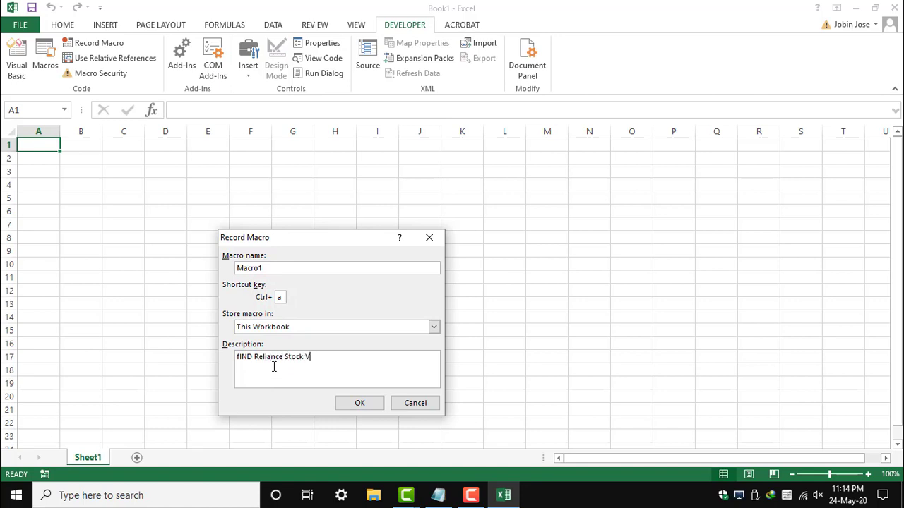
{"action": "type", "text": "alue"}
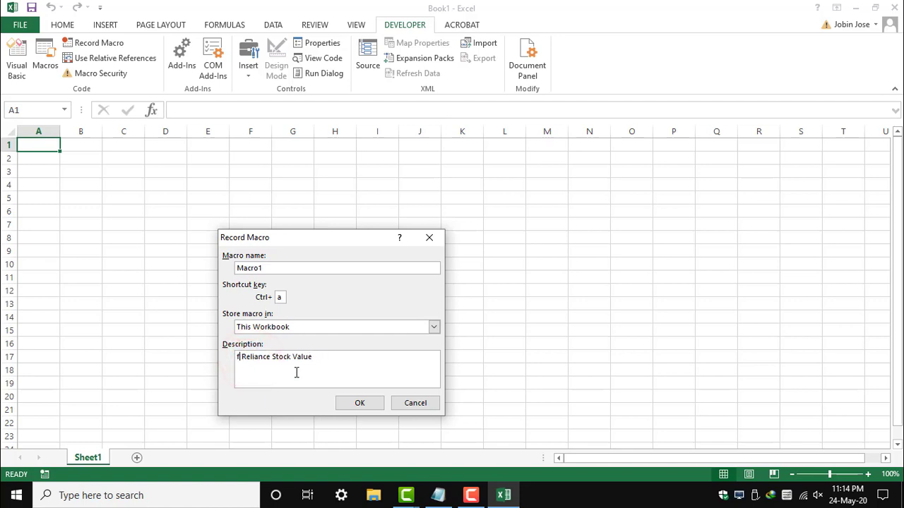
{"action": "type", "text": "ind"}
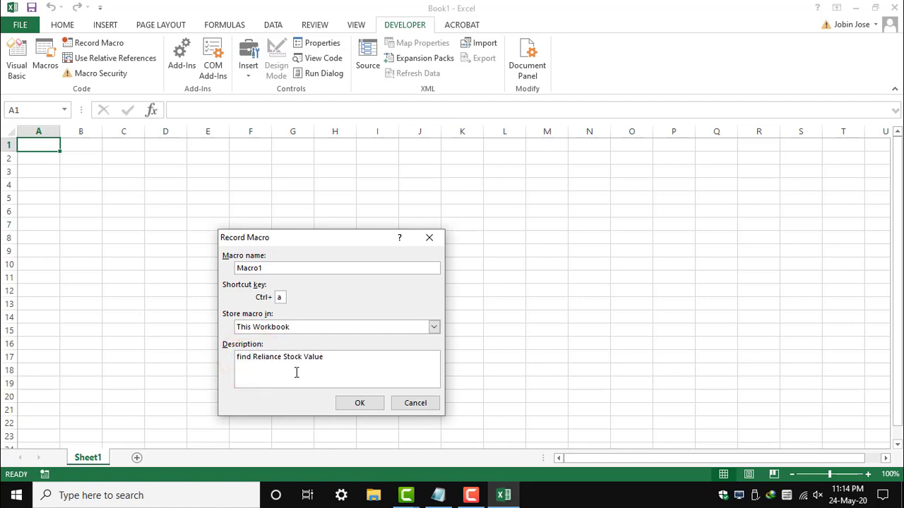
{"action": "left_click", "coordinate": [359, 403]}
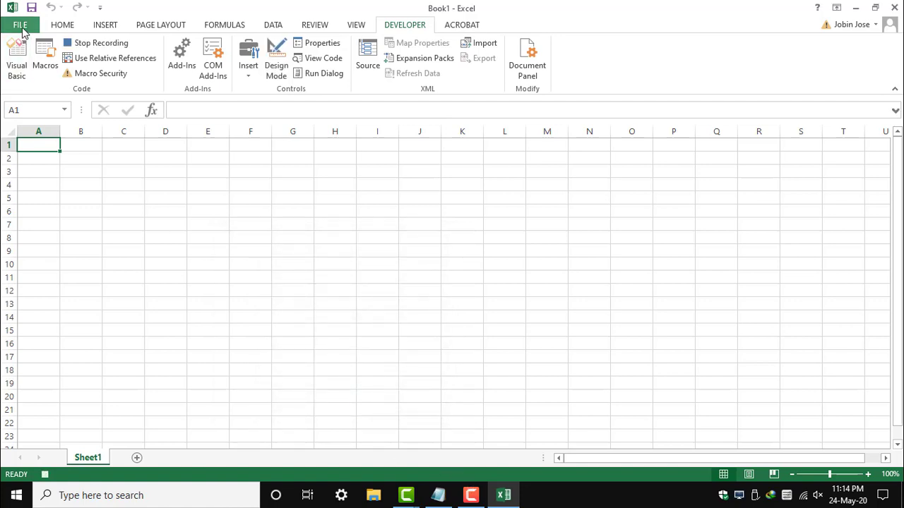
- Browse to Desktop > extract and open the NSE copy workbook
{"action": "left_click", "coordinate": [14, 25]}
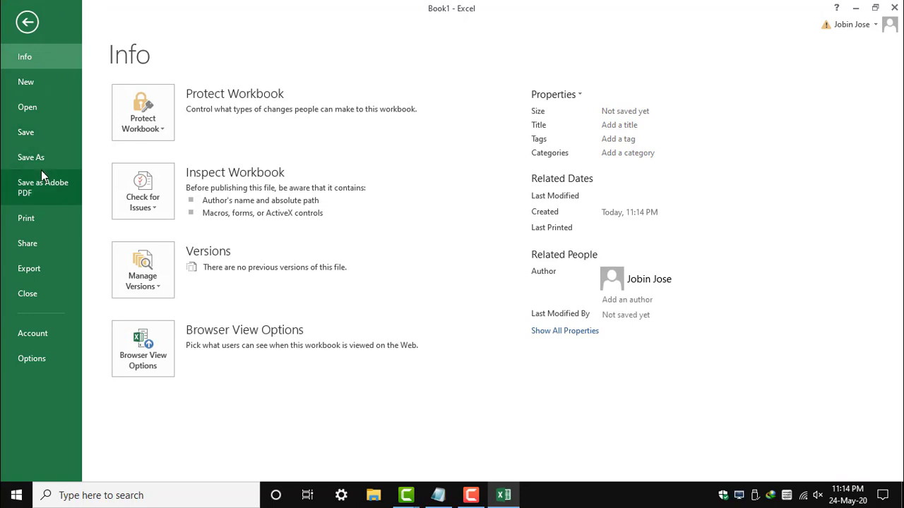
{"action": "mouse_move", "coordinate": [31, 157]}
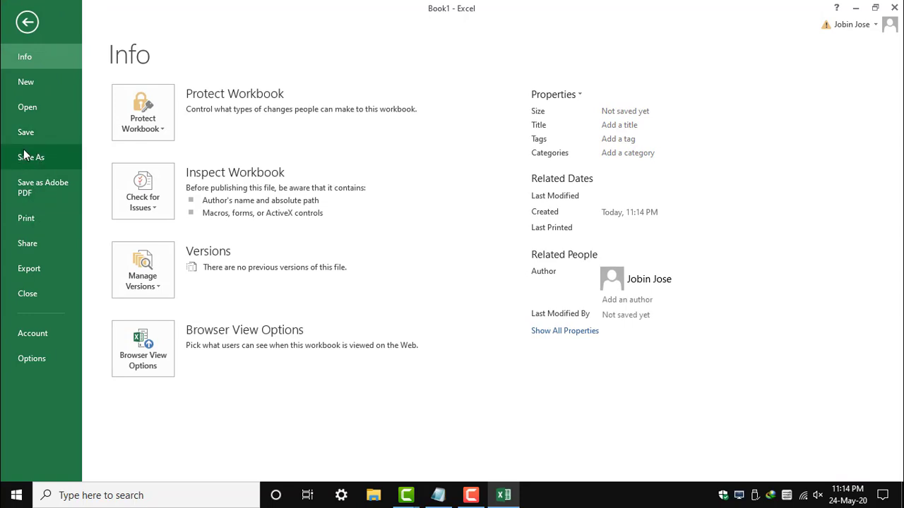
{"action": "left_click", "coordinate": [27, 107]}
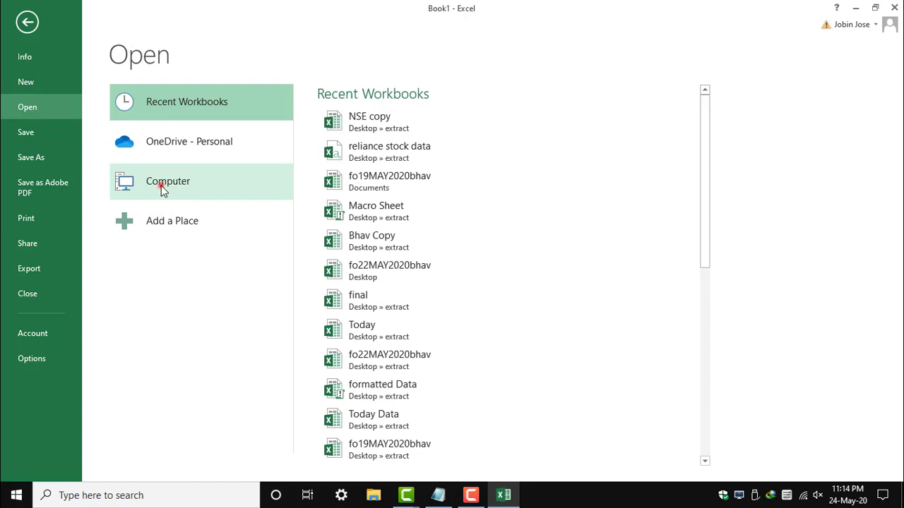
{"action": "left_click", "coordinate": [168, 181]}
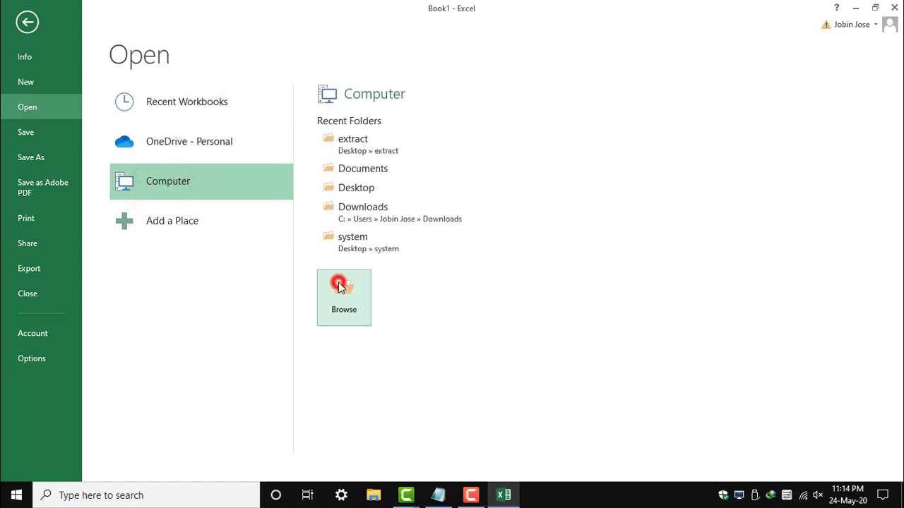
{"action": "left_click", "coordinate": [343, 291]}
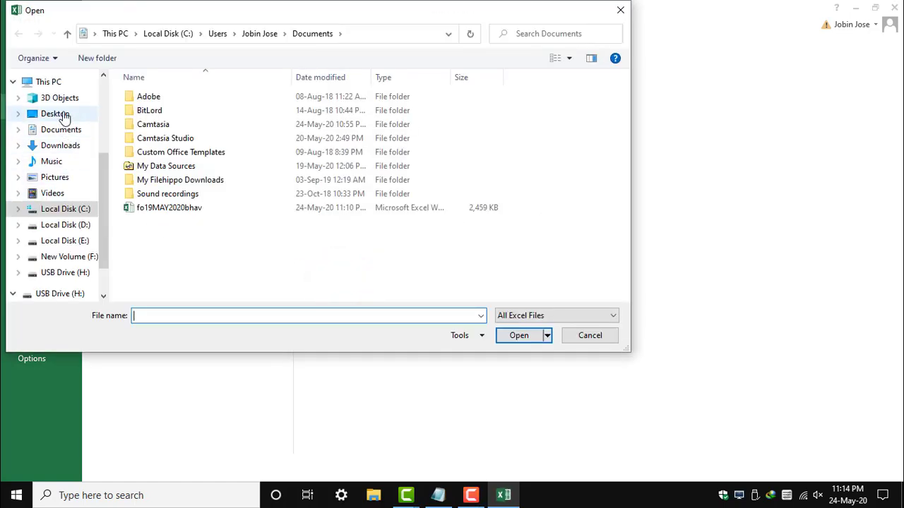
{"action": "left_click", "coordinate": [55, 113]}
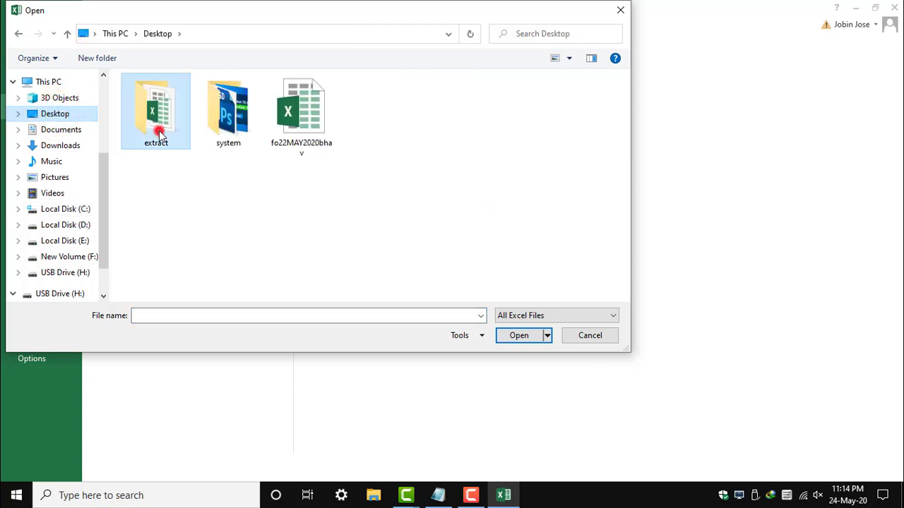
{"action": "double_click", "coordinate": [155, 113]}
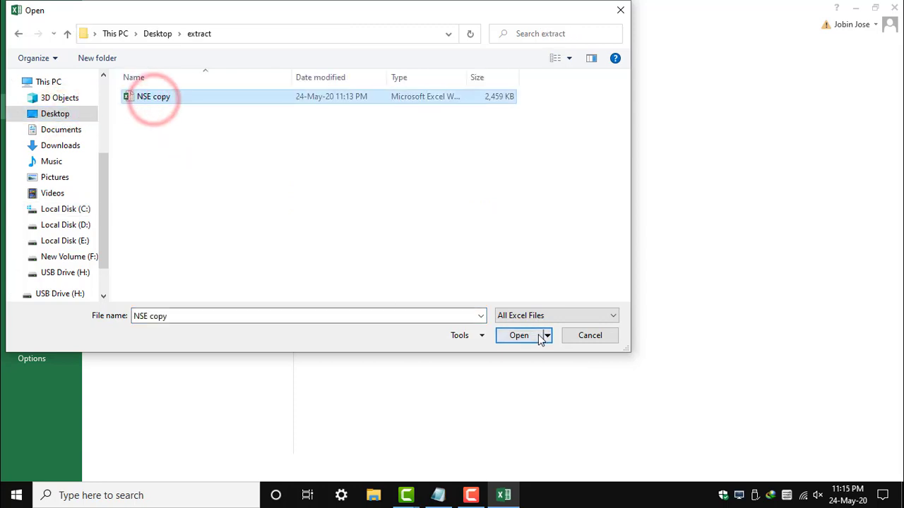
{"action": "left_click", "coordinate": [519, 336]}
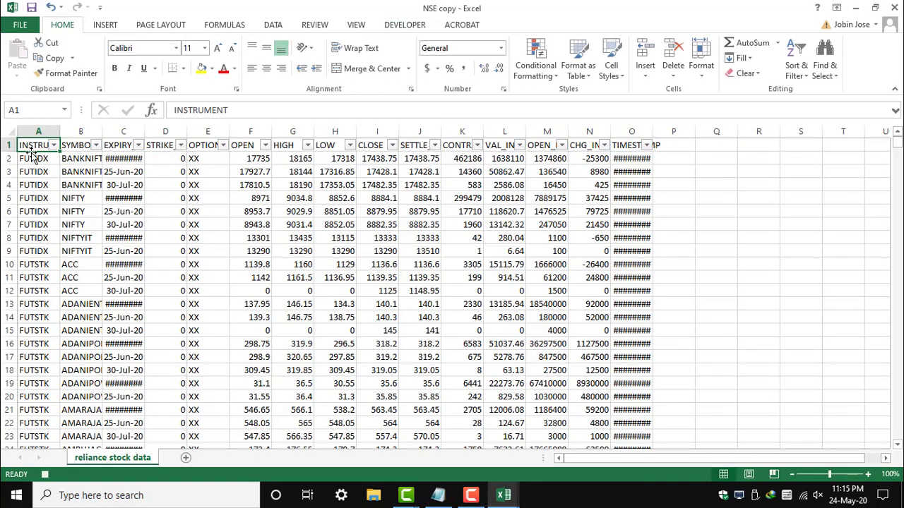
- Filter the SYMBOL column so only RELIANCE rows are shown
{"action": "left_click", "coordinate": [96, 144]}
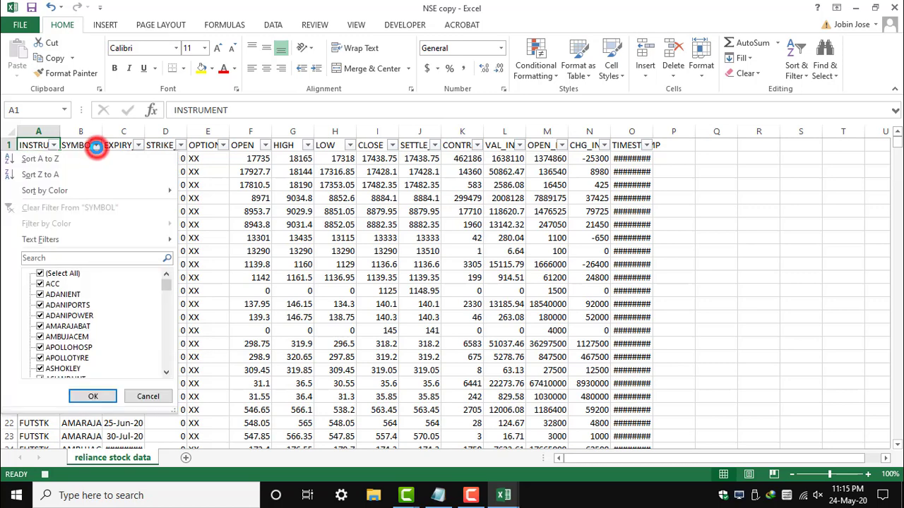
{"action": "mouse_move", "coordinate": [105, 151]}
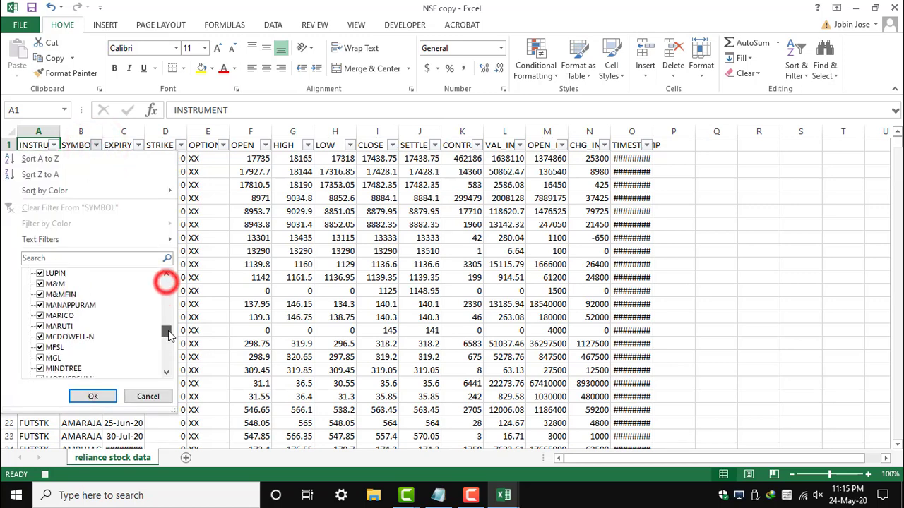
{"action": "left_click_drag", "start_coordinate": [165, 330], "coordinate": [165, 350]}
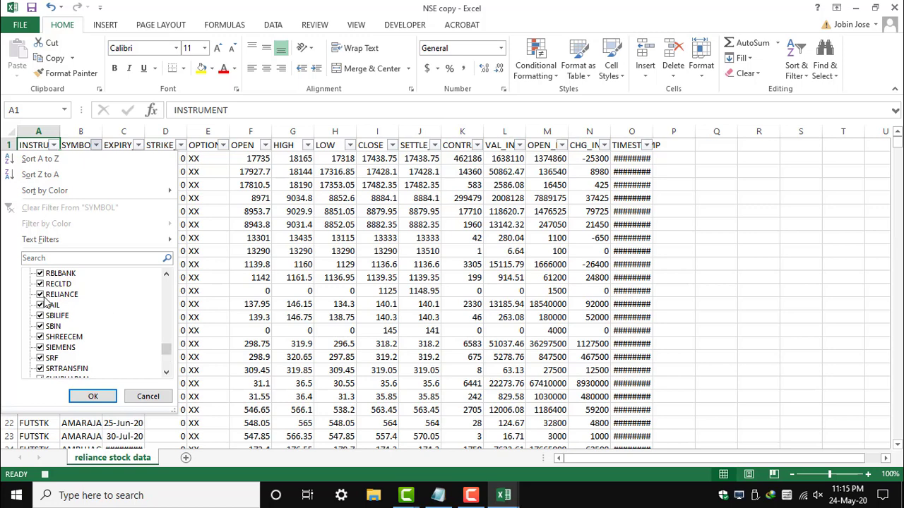
{"action": "left_click", "coordinate": [93, 396]}
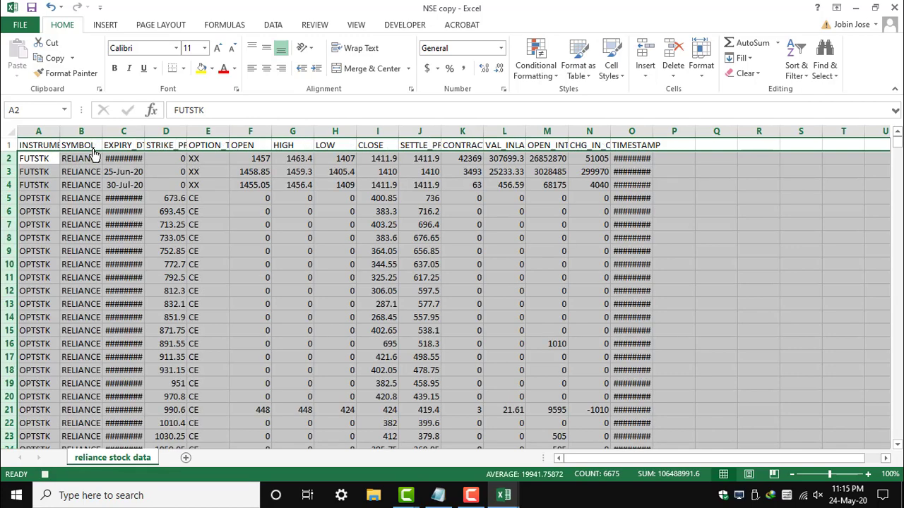
- Filter INSTRUMENT to OPTSTK, delete those option rows and clear the filter
{"action": "left_click", "coordinate": [81, 144]}
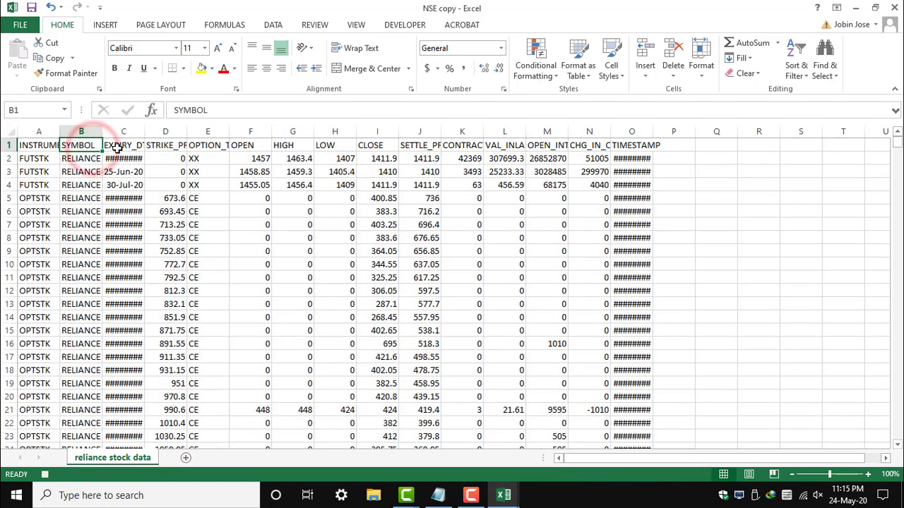
{"action": "left_click", "coordinate": [51, 144]}
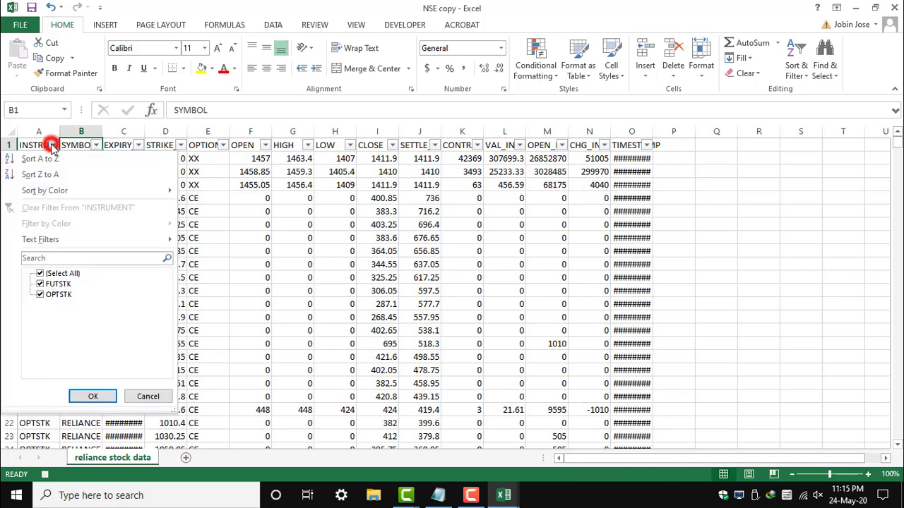
{"action": "left_click", "coordinate": [39, 295]}
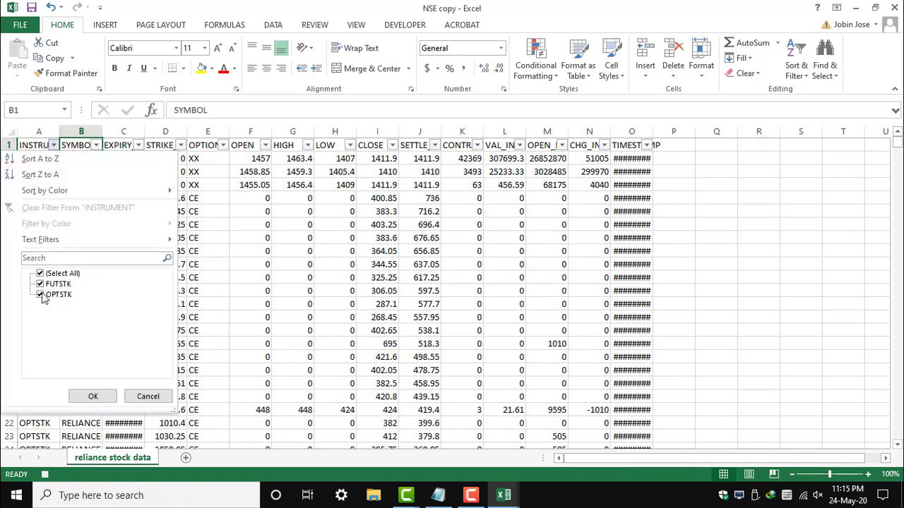
{"action": "left_click", "coordinate": [94, 396]}
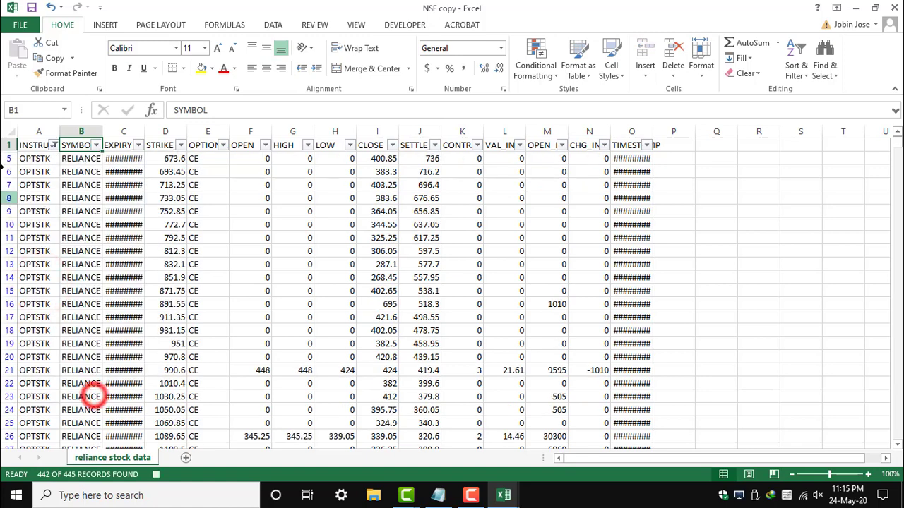
{"action": "scroll", "scroll_direction": "down", "scroll_amount": 3}
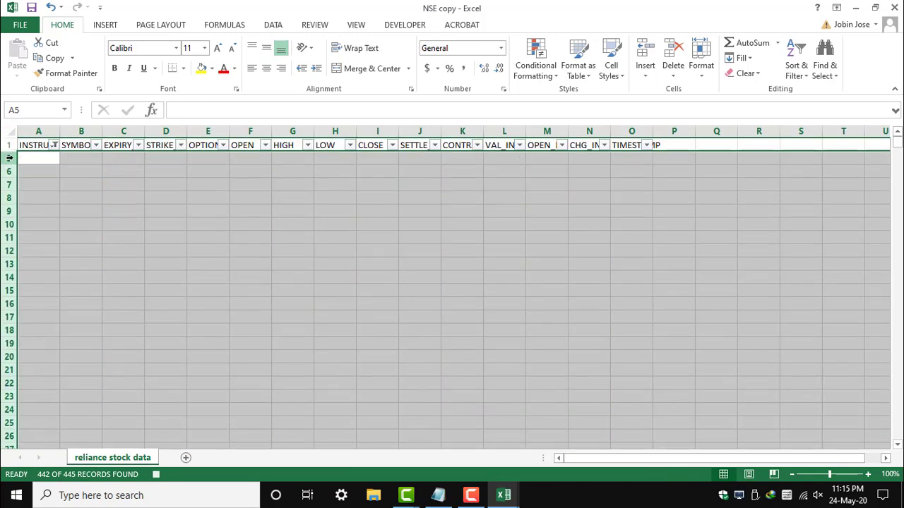
{"action": "left_click", "coordinate": [121, 147]}
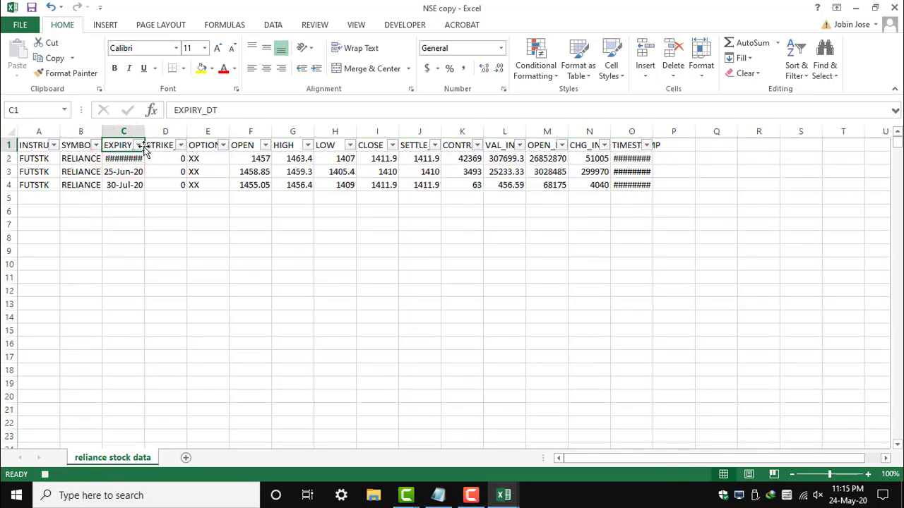
- Filter EXPIRY_DT to June and July and remove those futures rows, keeping May
{"action": "left_click", "coordinate": [140, 144]}
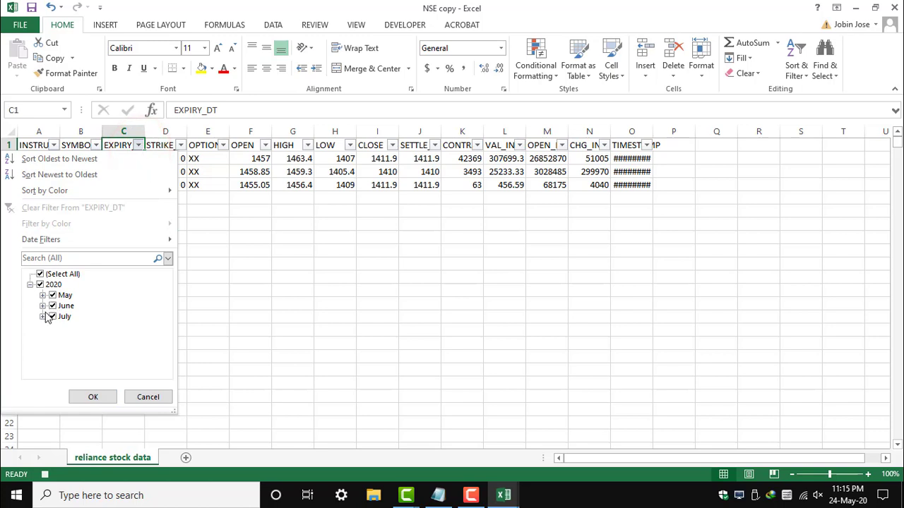
{"action": "left_click", "coordinate": [93, 397]}
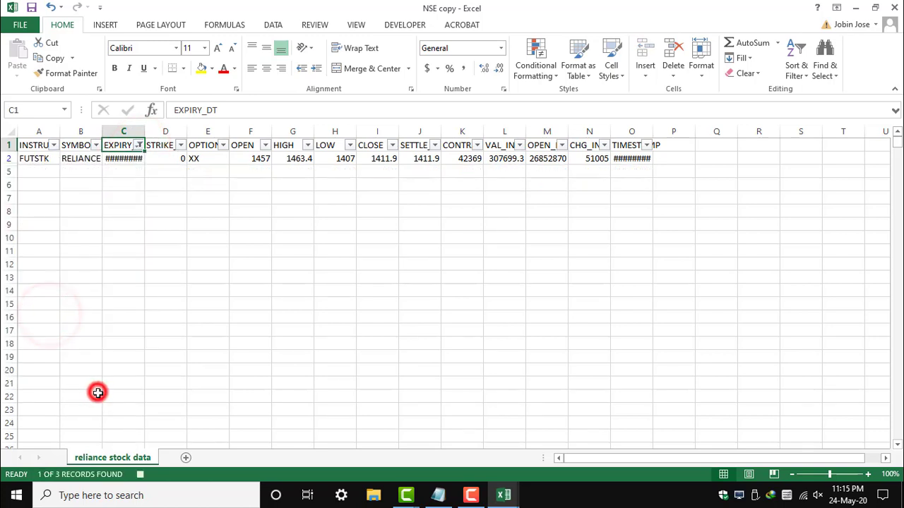
{"action": "left_click", "coordinate": [139, 144]}
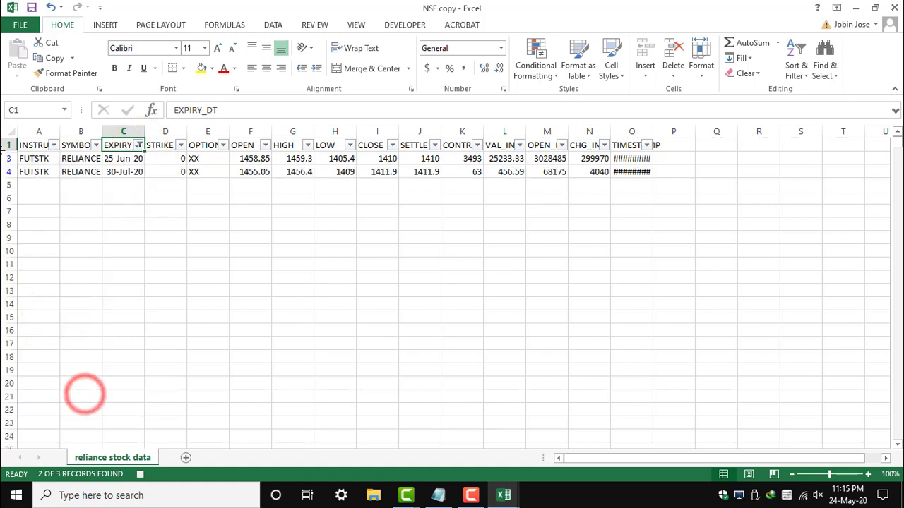
{"action": "left_click", "coordinate": [7, 158]}
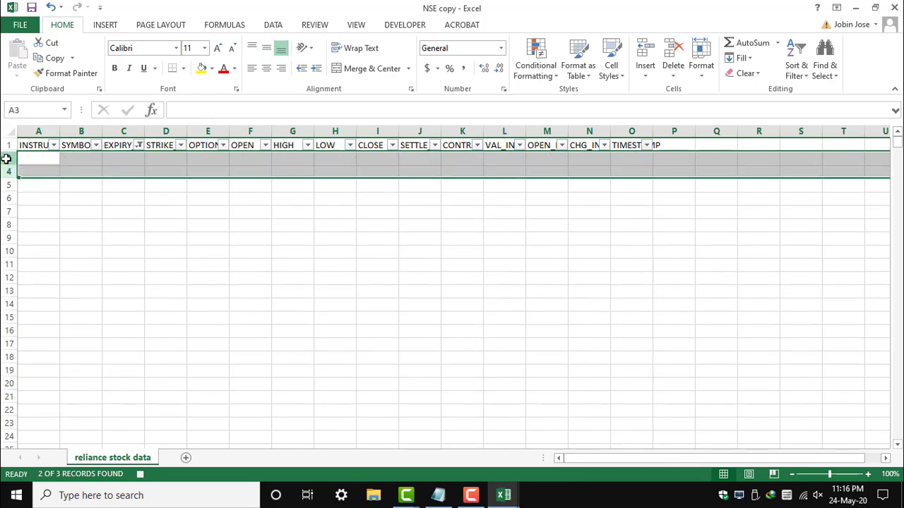
- Turn off AutoFilter and delete the unneeded columns, leaving the seven core price columns
{"action": "left_click", "coordinate": [82, 197]}
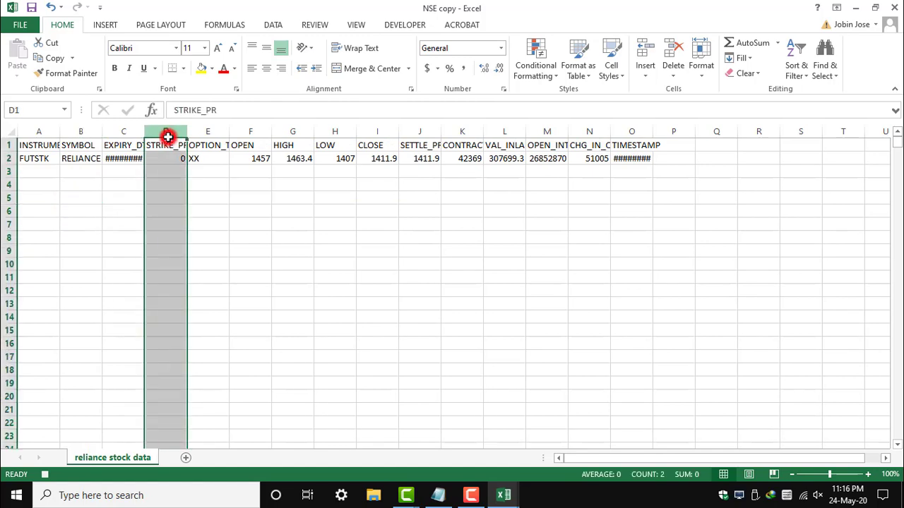
{"action": "left_click_drag", "start_coordinate": [165, 131], "coordinate": [207, 132]}
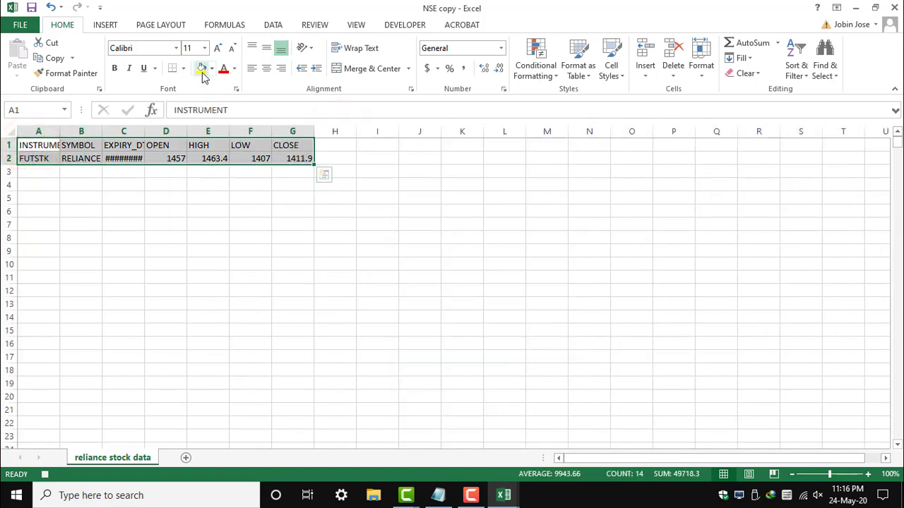
- Fill the header row yellow and AutoFit columns A to G
{"action": "left_click", "coordinate": [204, 68]}
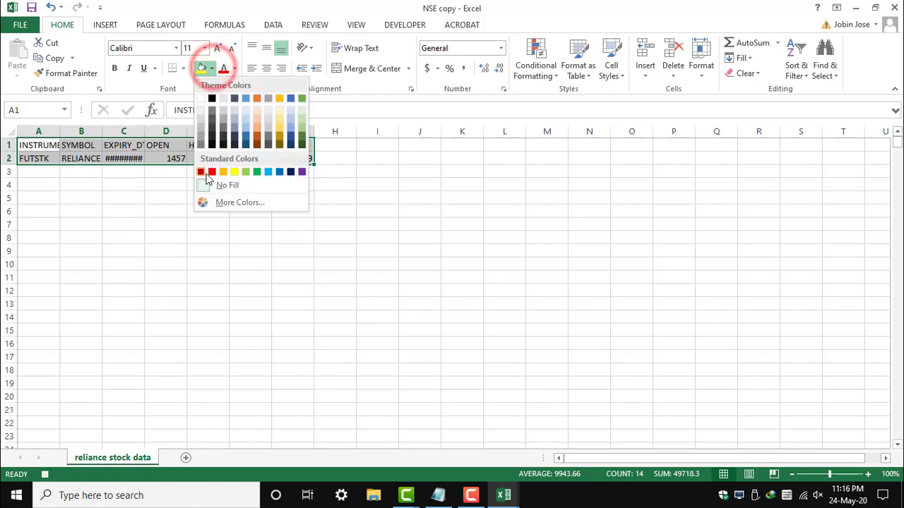
{"action": "mouse_move", "coordinate": [243, 75]}
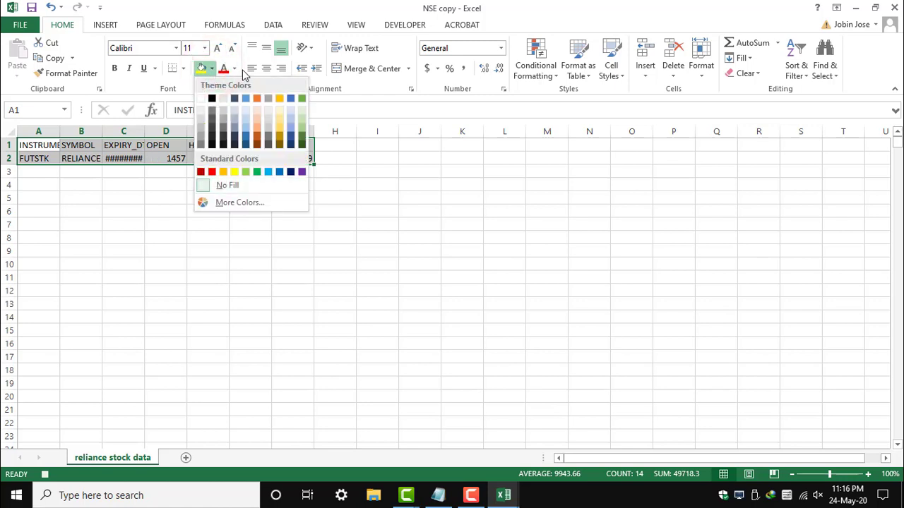
{"action": "left_click", "coordinate": [170, 68]}
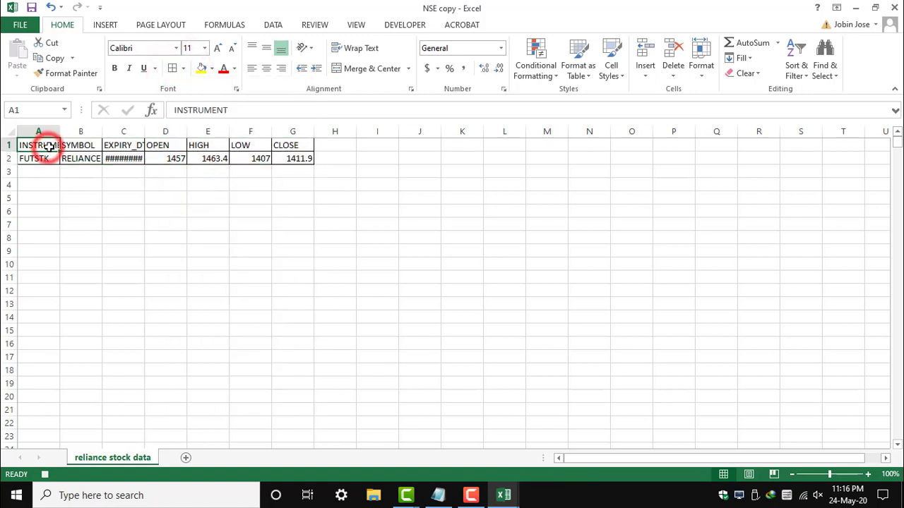
{"action": "left_click_drag", "start_coordinate": [38, 144], "coordinate": [292, 144]}
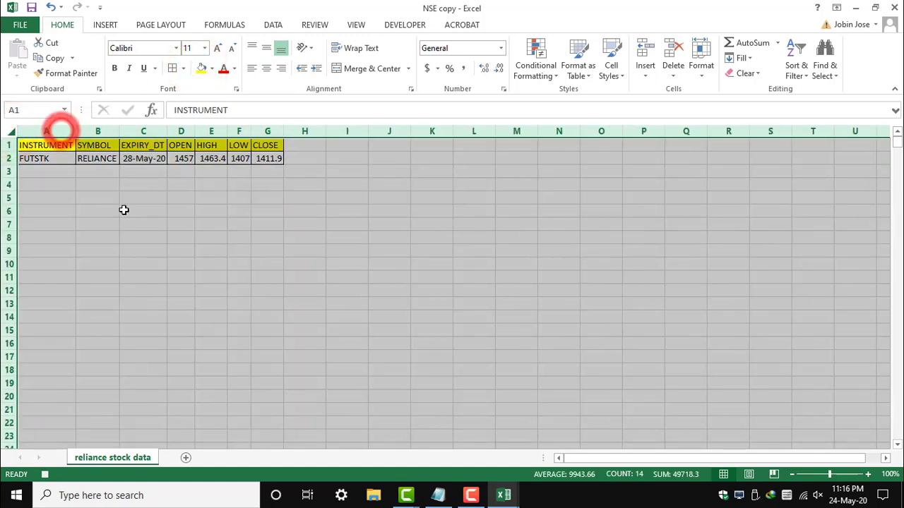
- Deselect the table and return to the Developer tab's macro tools
{"action": "left_click", "coordinate": [142, 209]}
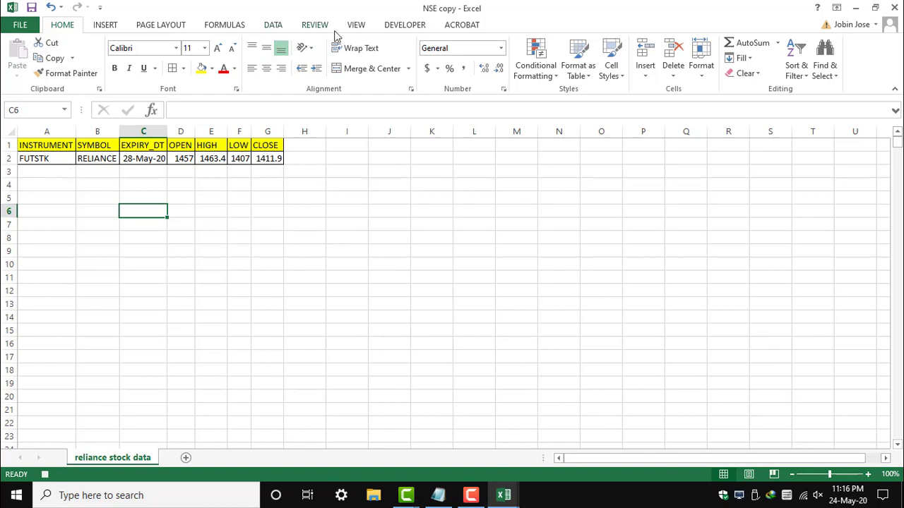
{"action": "mouse_move", "coordinate": [415, 34]}
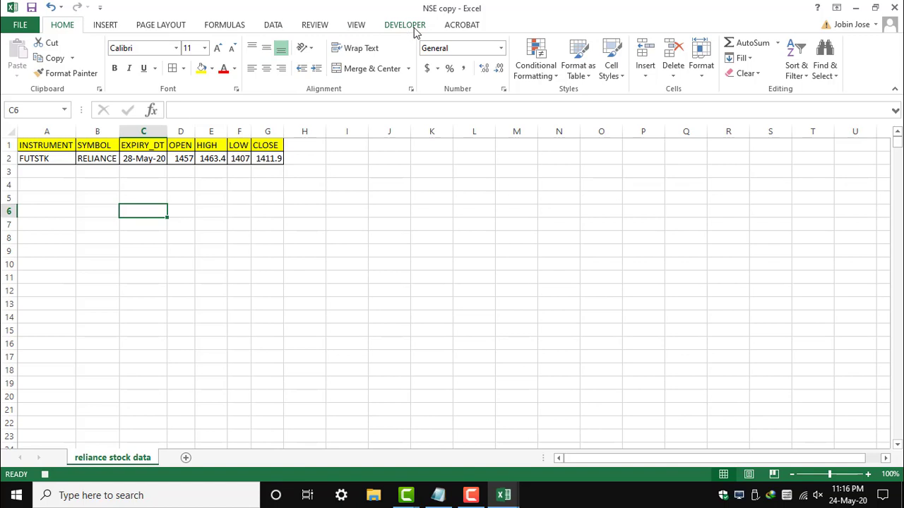
{"action": "left_click", "coordinate": [404, 26]}
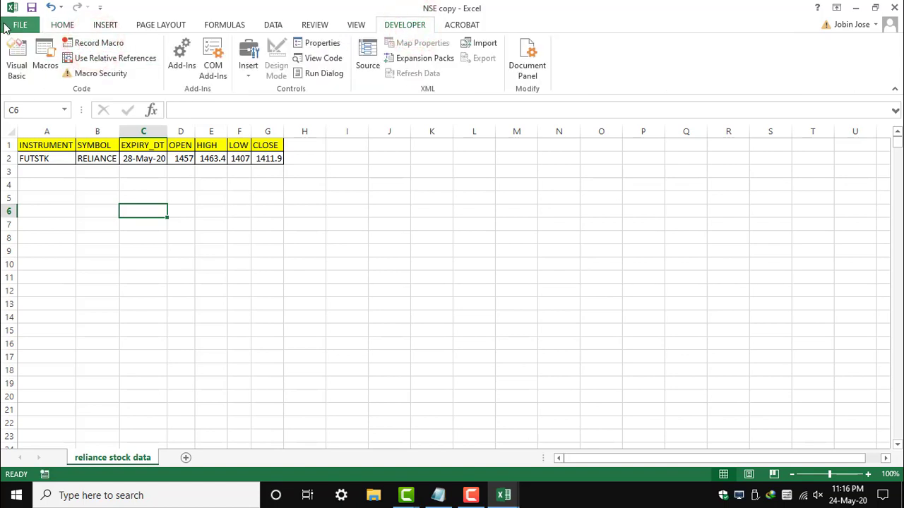
- Save the workbook as 'Reliance Share Price 19th May' in the extract folder
{"action": "left_click", "coordinate": [27, 25]}
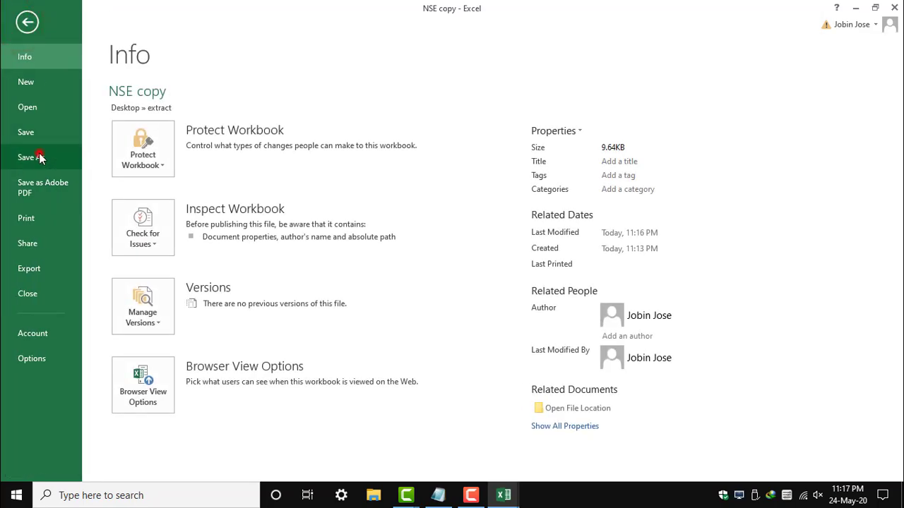
{"action": "left_click", "coordinate": [31, 156]}
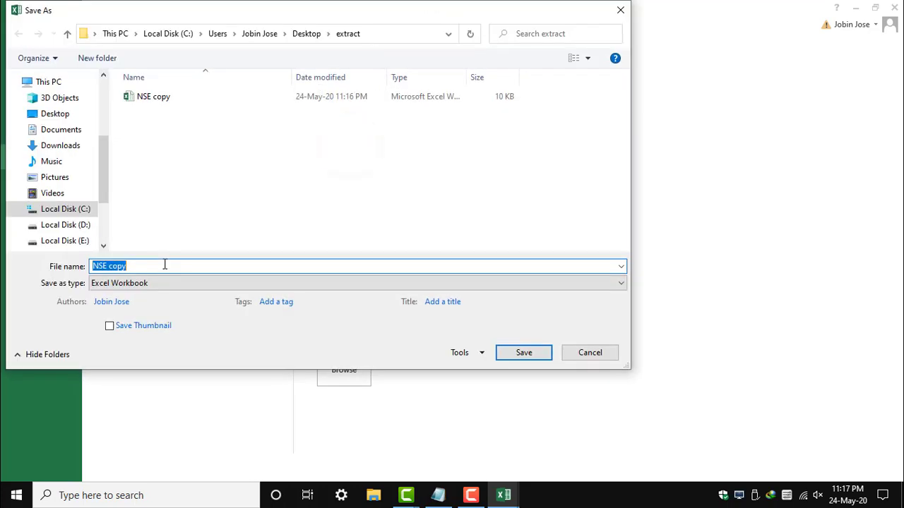
{"action": "type", "text": "Reliance Share"}
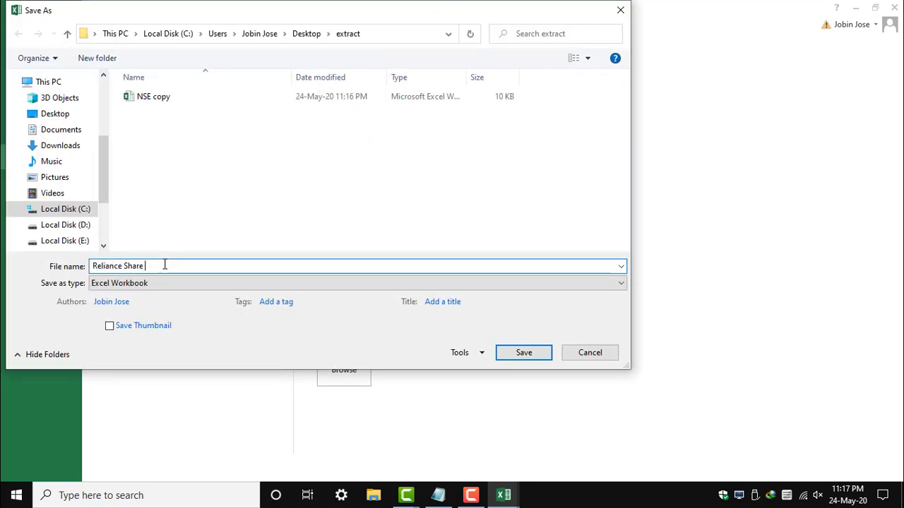
{"action": "type", "text": "Price of"}
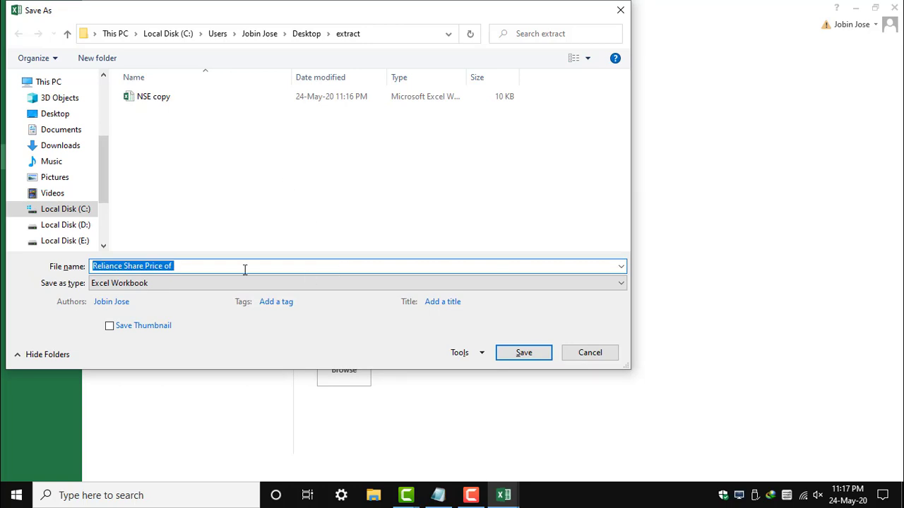
{"action": "left_click", "coordinate": [192, 266]}
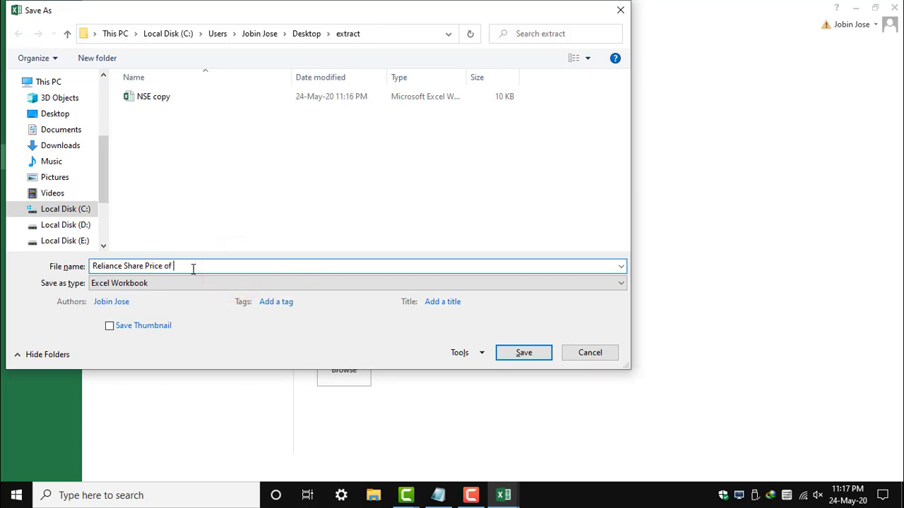
{"action": "key", "text": "BackSpace"}
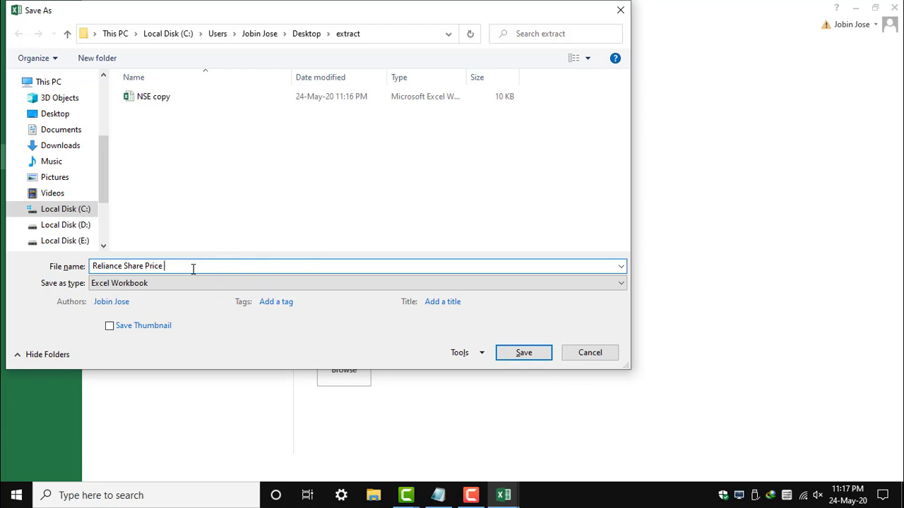
{"action": "type", "text": "19t"}
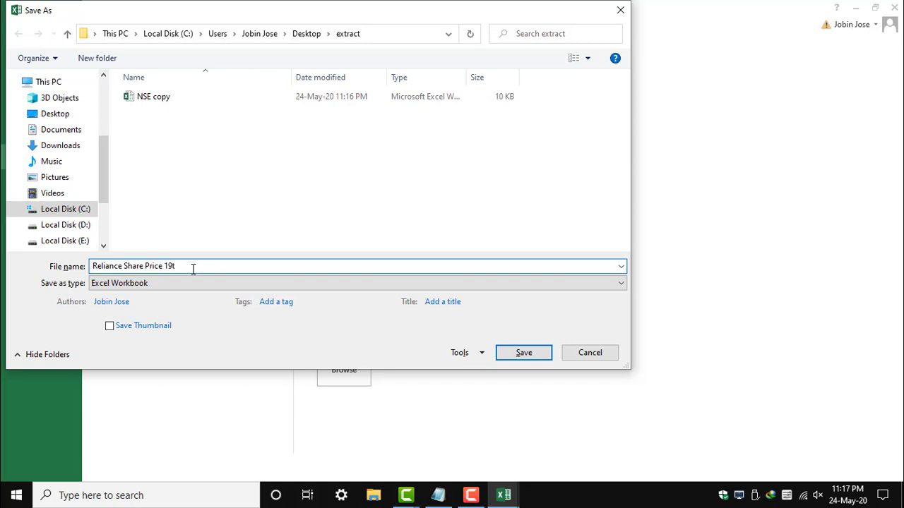
{"action": "type", "text": "h May"}
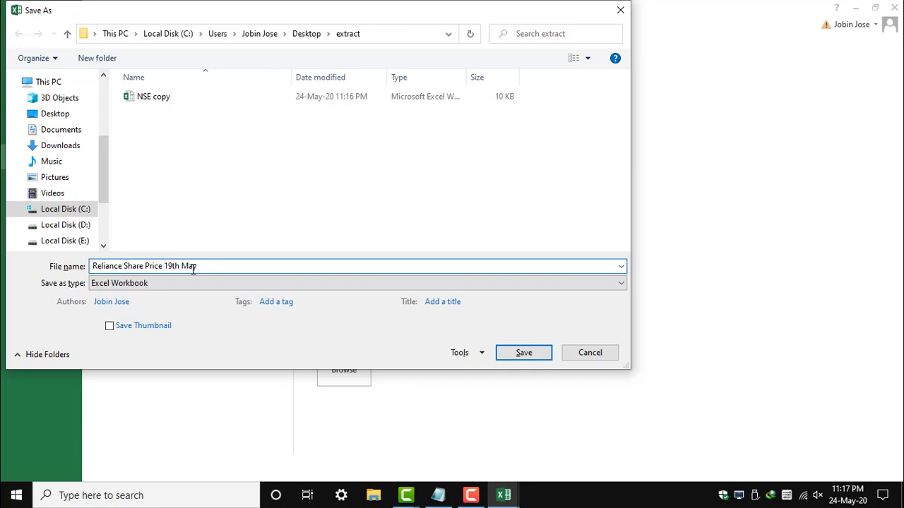
{"action": "left_click", "coordinate": [523, 353]}
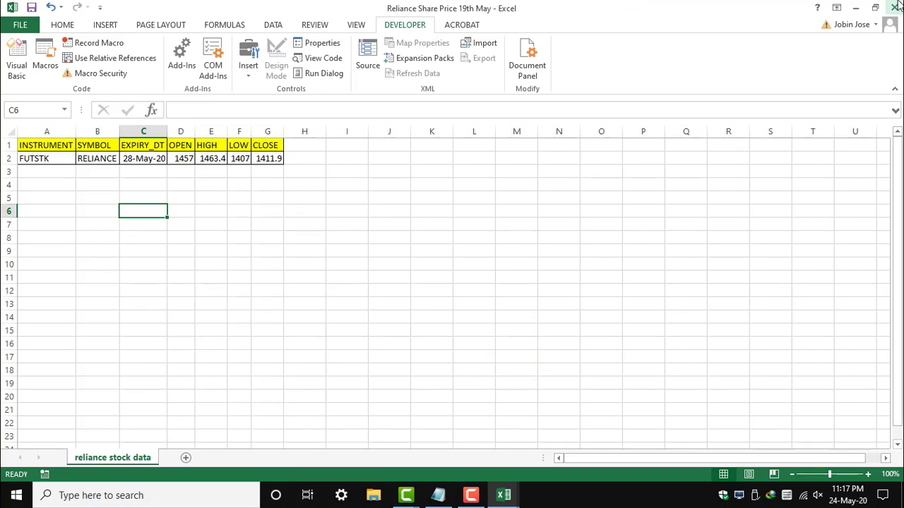
{"action": "mouse_move", "coordinate": [897, 9]}
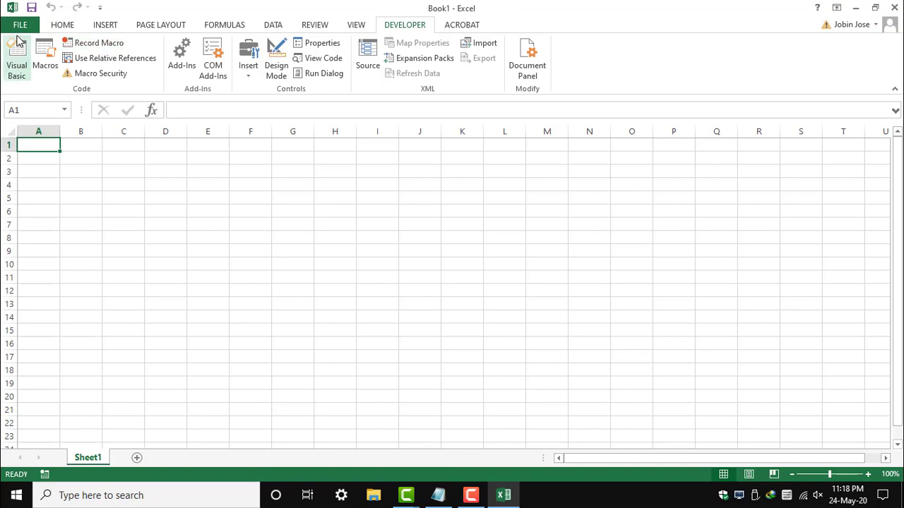
- Start Save As and browse to the extract folder on the Desktop
{"action": "left_click", "coordinate": [20, 25]}
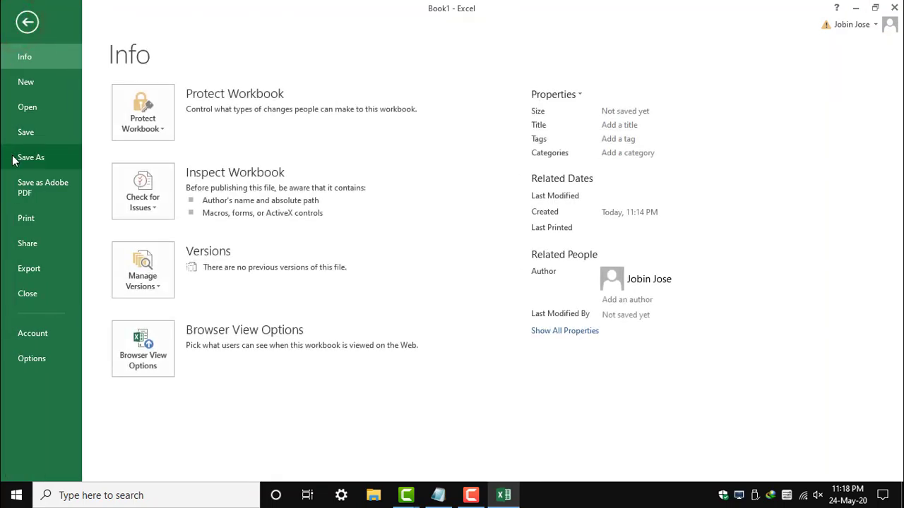
{"action": "left_click", "coordinate": [31, 156]}
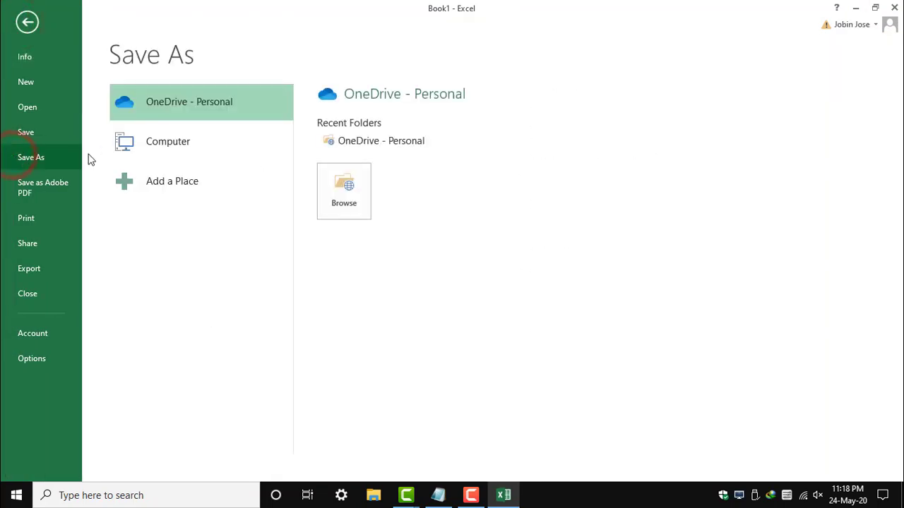
{"action": "left_click", "coordinate": [168, 141]}
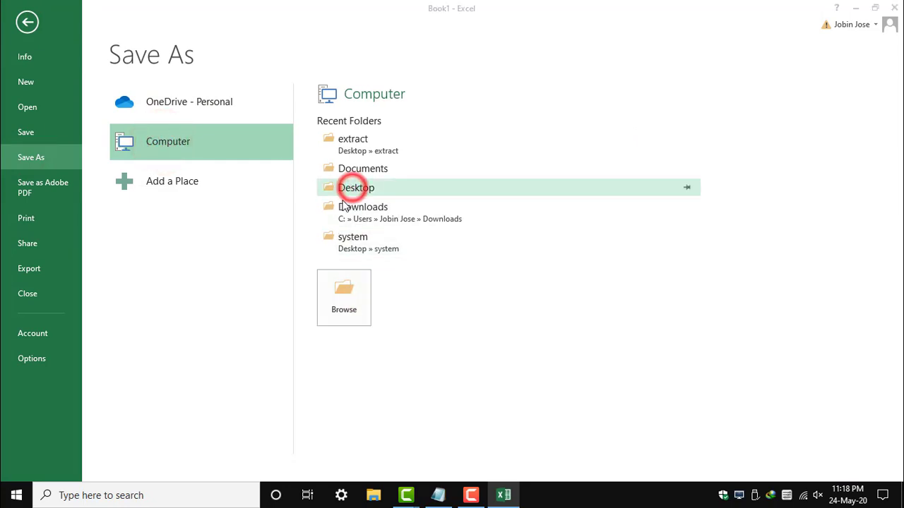
{"action": "double_click", "coordinate": [356, 186]}
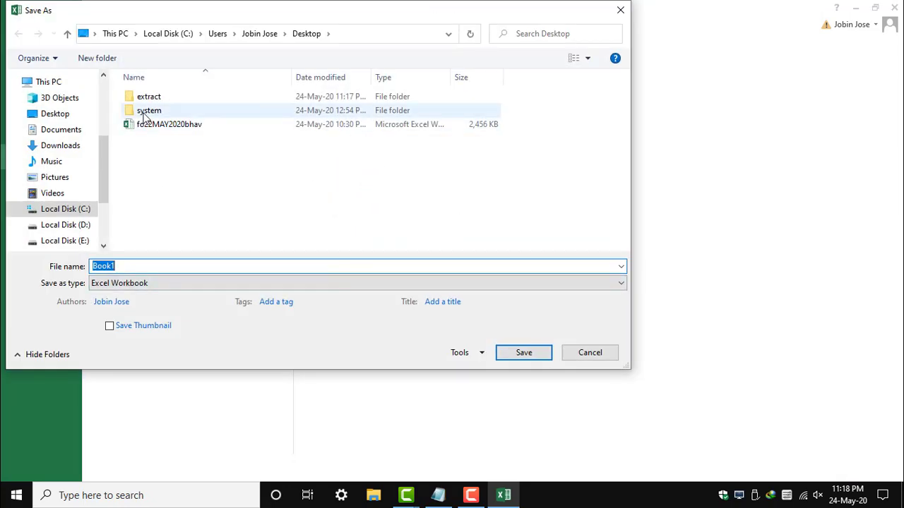
{"action": "double_click", "coordinate": [147, 96]}
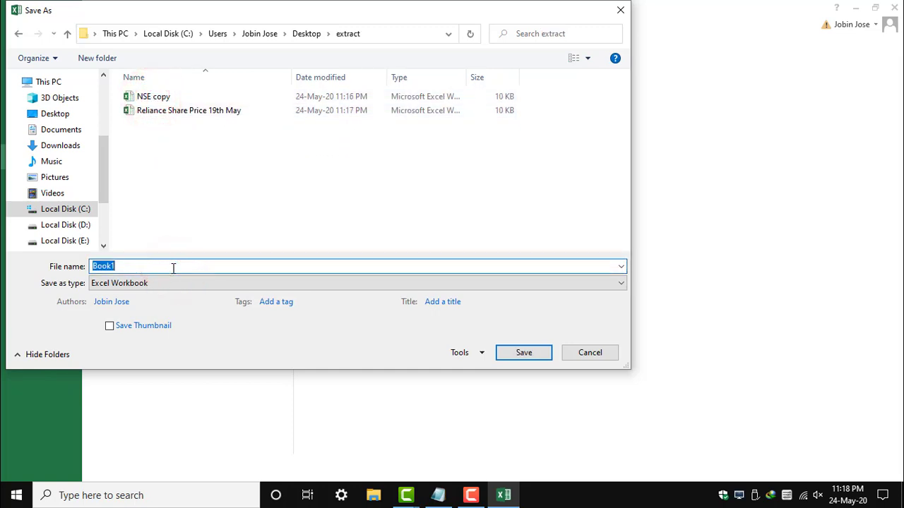
- Save the workbook as 'Macro Book' with the Excel Macro-Enabled Workbook type
{"action": "type", "text": "Macro"}
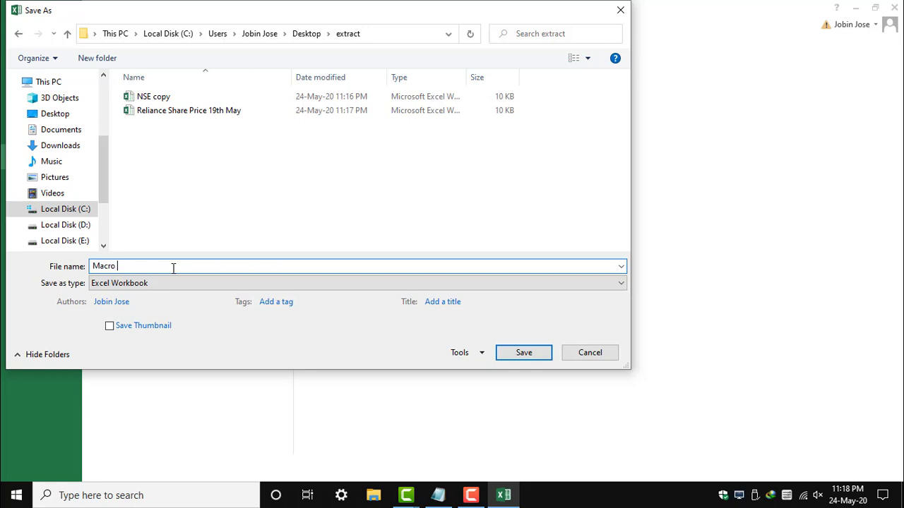
{"action": "type", "text": "Book"}
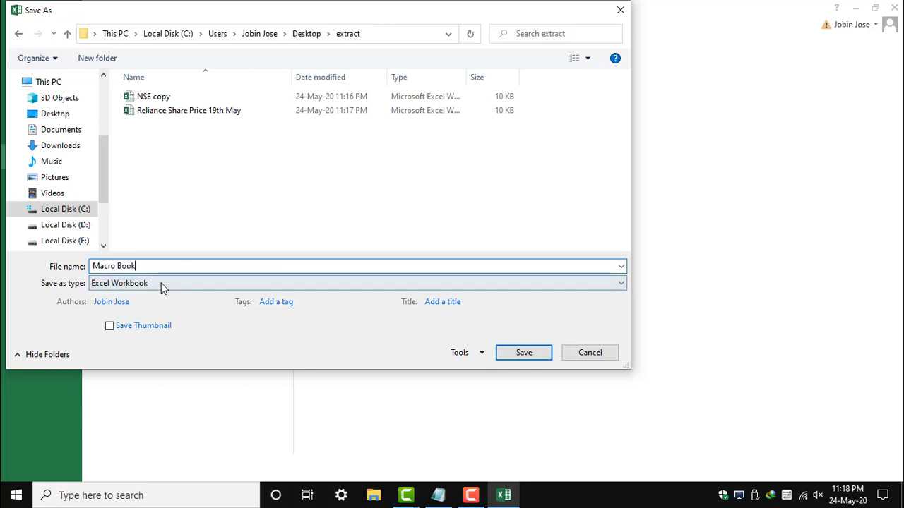
{"action": "left_click", "coordinate": [144, 283]}
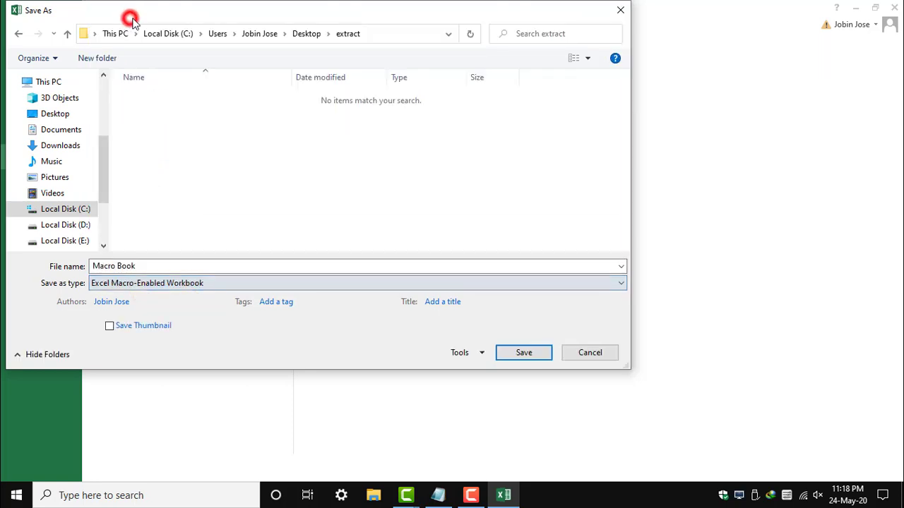
{"action": "left_click", "coordinate": [523, 353]}
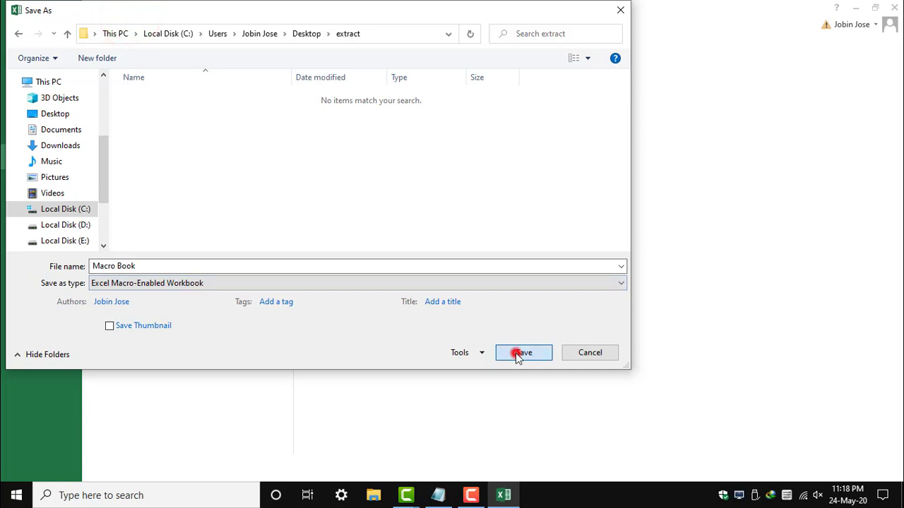
{"action": "left_click", "coordinate": [522, 353]}
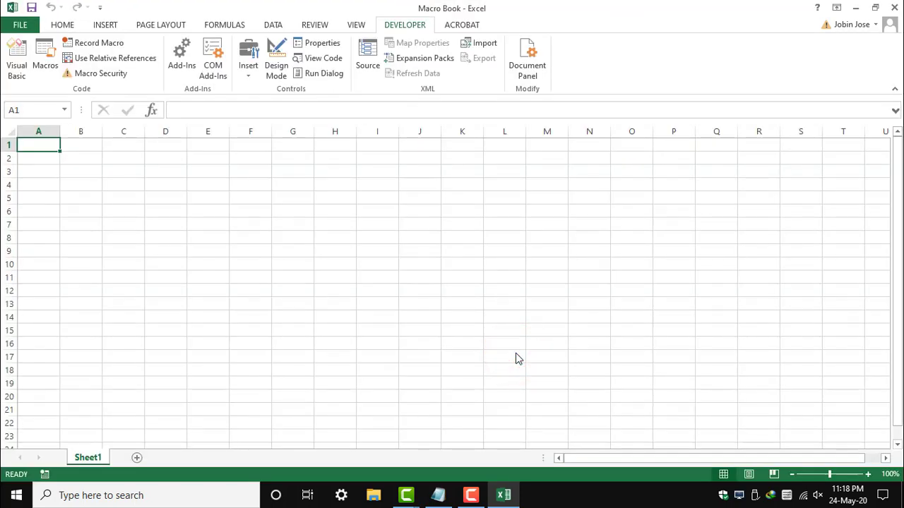
{"action": "mouse_move", "coordinate": [896, 8]}
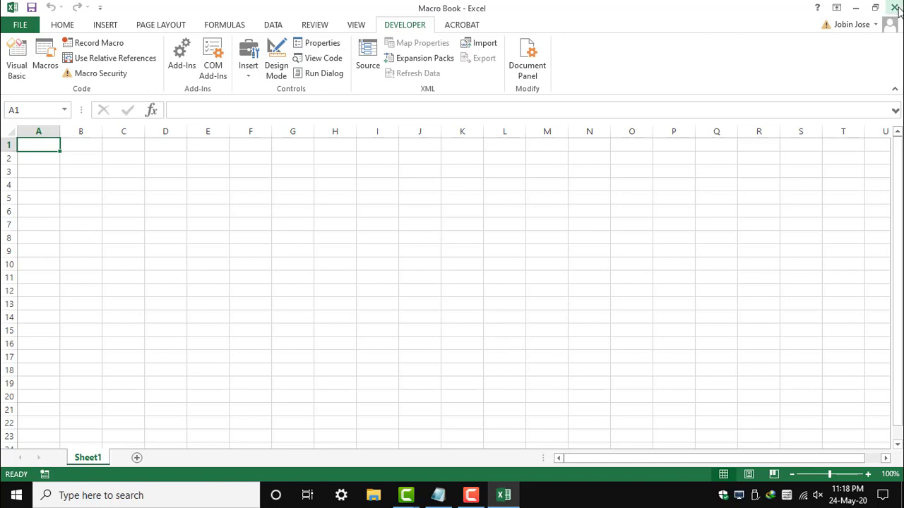
{"action": "mouse_move", "coordinate": [895, 8]}
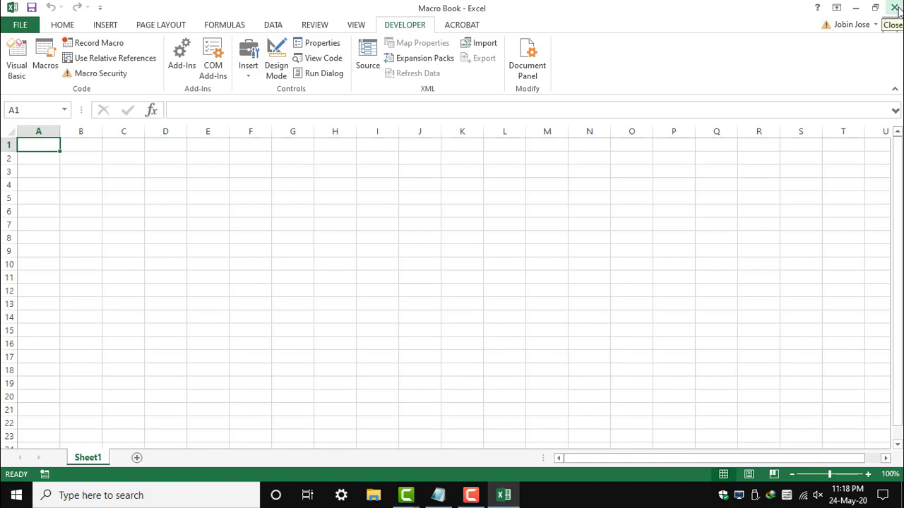
{"action": "mouse_move", "coordinate": [896, 9]}
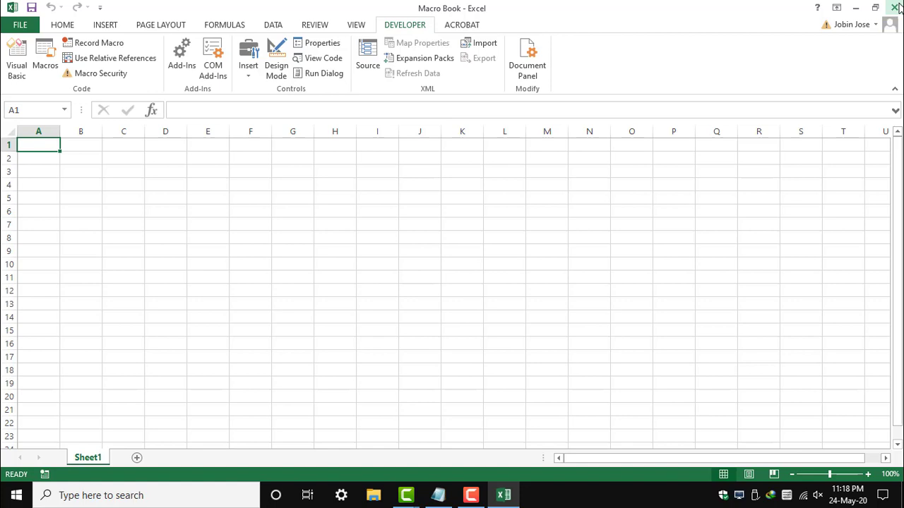
- Close the Macro Book workbook, returning to the desktop
{"action": "left_click", "coordinate": [898, 7]}
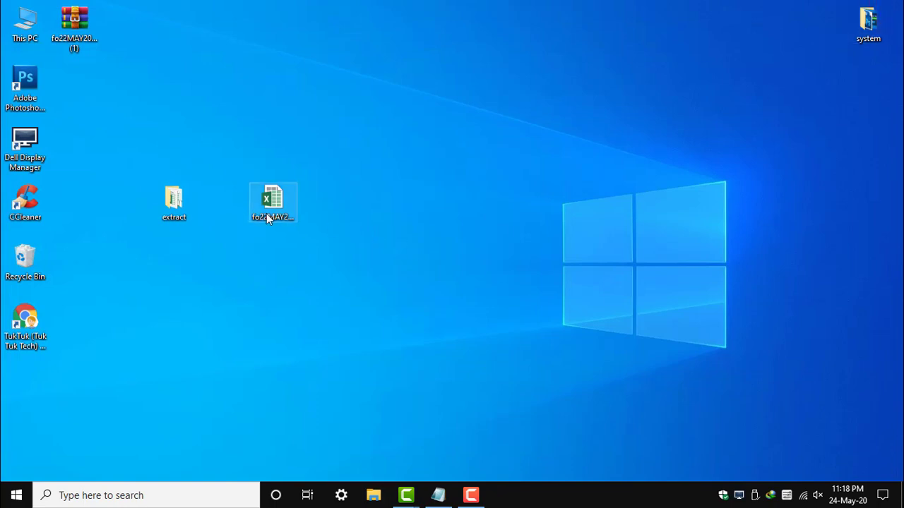
{"action": "mouse_move", "coordinate": [278, 212]}
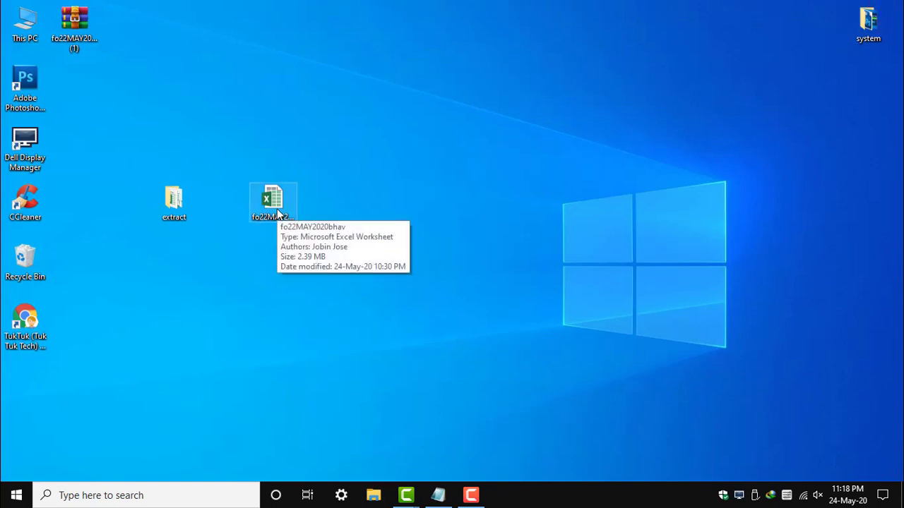
- Save the opened fo22MAY2020bhav workbook over NSE copy in the extract folder, confirming the replace
{"action": "double_click", "coordinate": [273, 195]}
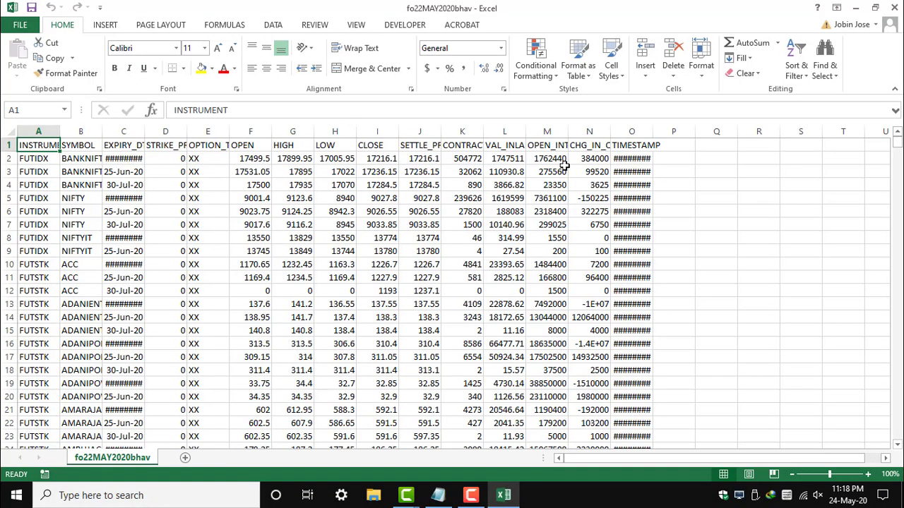
{"action": "left_click", "coordinate": [30, 26]}
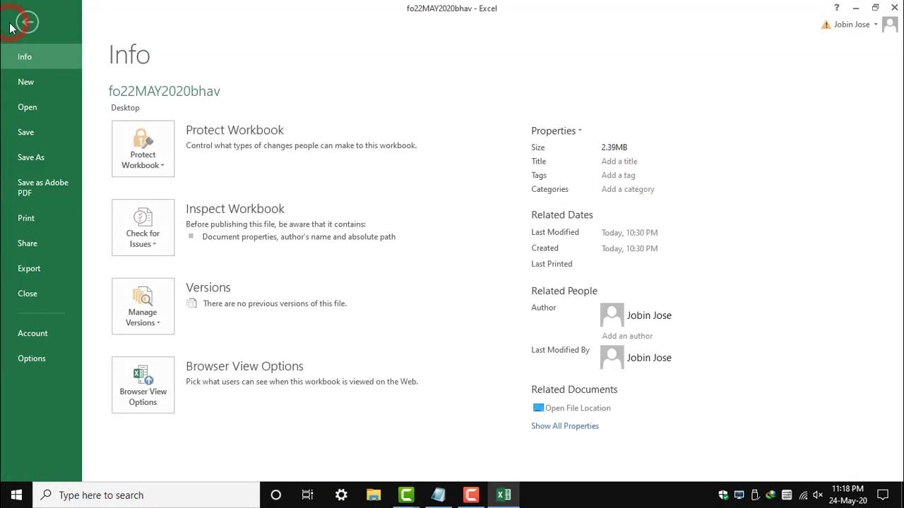
{"action": "left_click", "coordinate": [31, 157]}
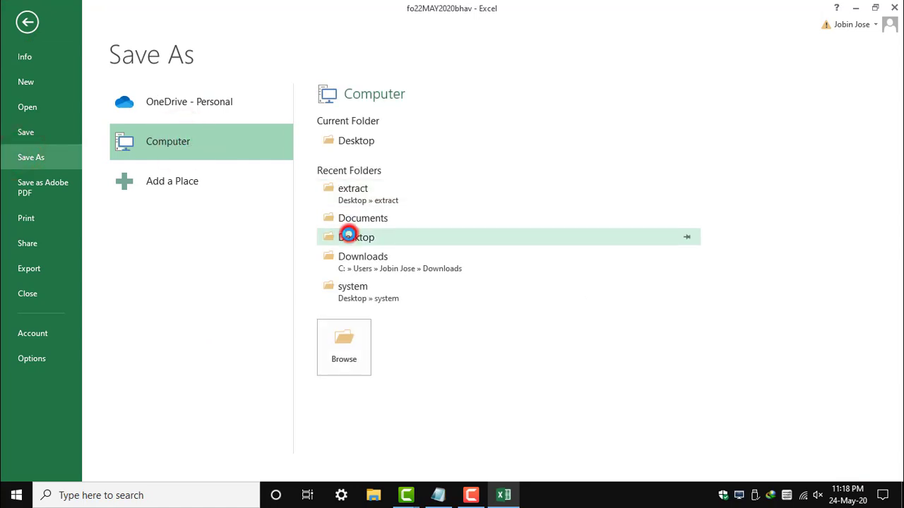
{"action": "left_click", "coordinate": [357, 237]}
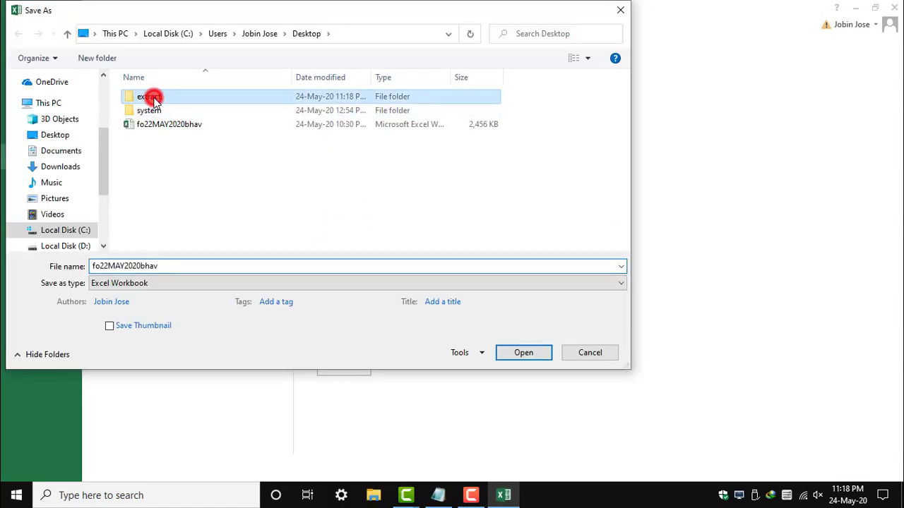
{"action": "double_click", "coordinate": [151, 96]}
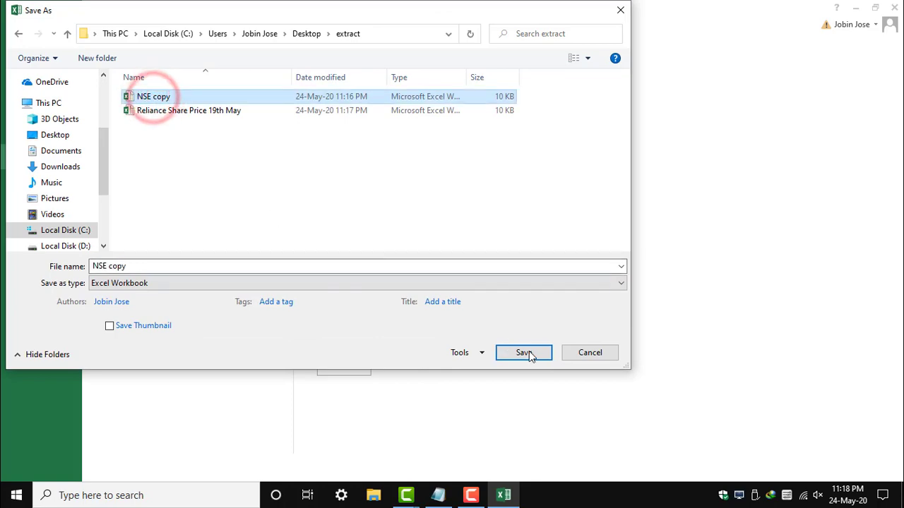
{"action": "left_click", "coordinate": [523, 353]}
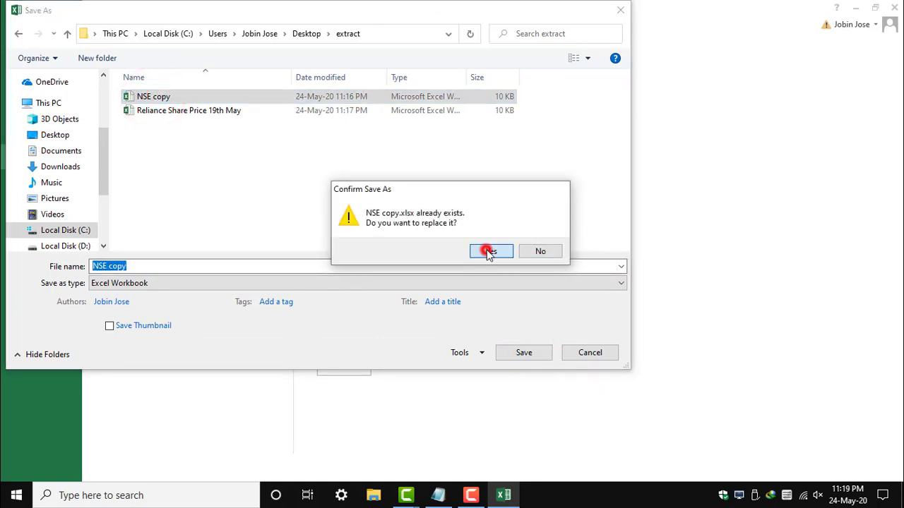
{"action": "left_click", "coordinate": [491, 252]}
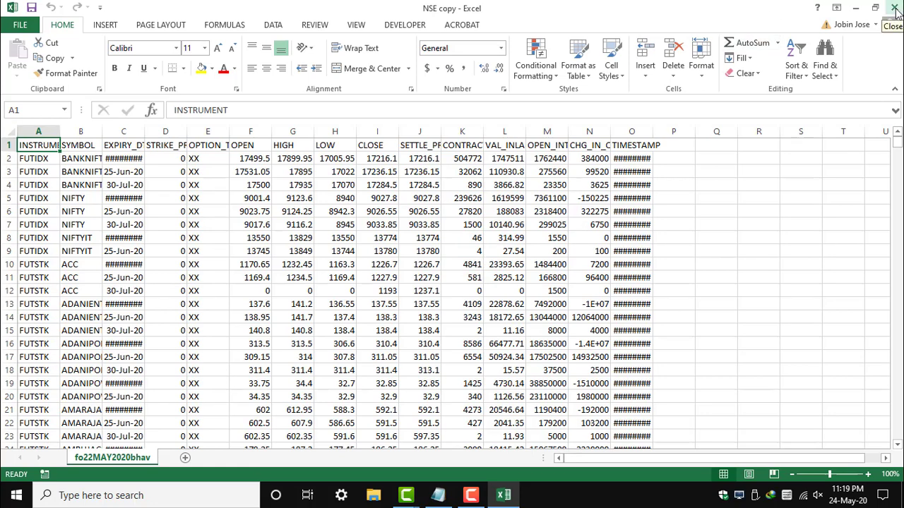
- Reopen Macro Book from the extract folder, enable its content, and show the Developer tools
{"action": "left_click", "coordinate": [894, 9]}
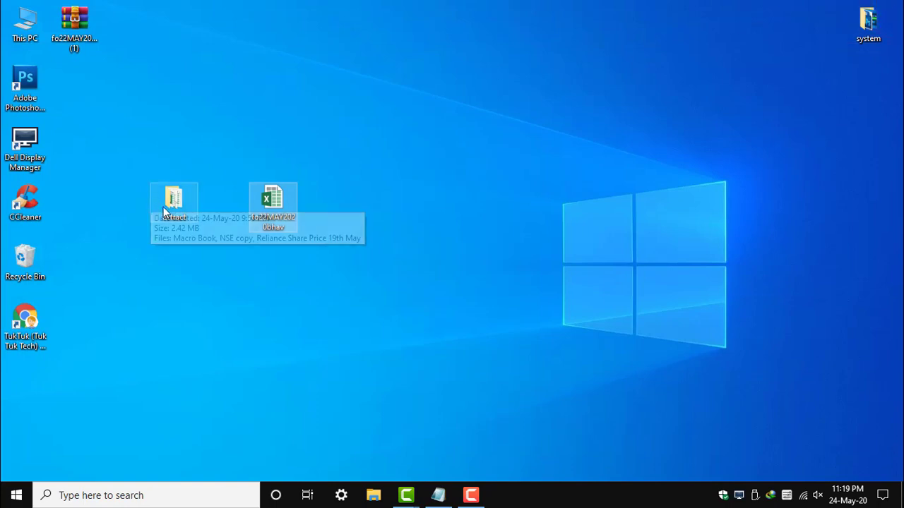
{"action": "double_click", "coordinate": [174, 201]}
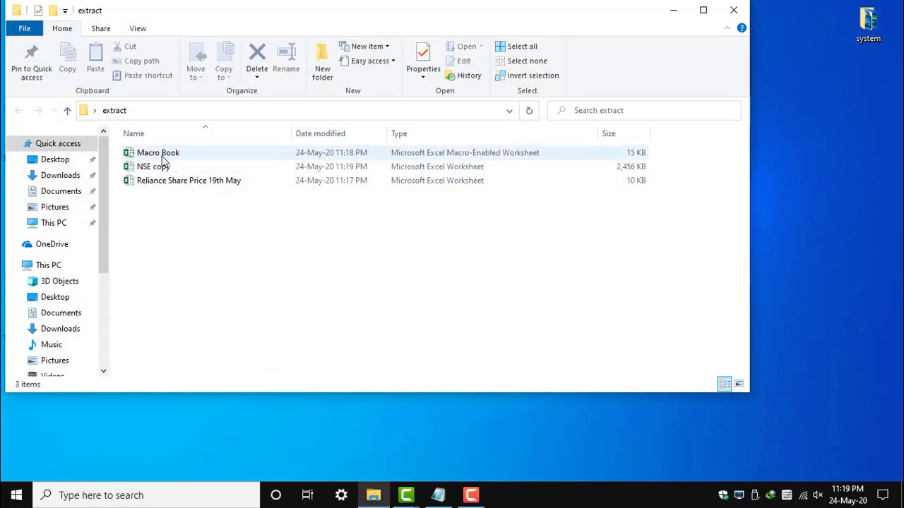
{"action": "double_click", "coordinate": [158, 152]}
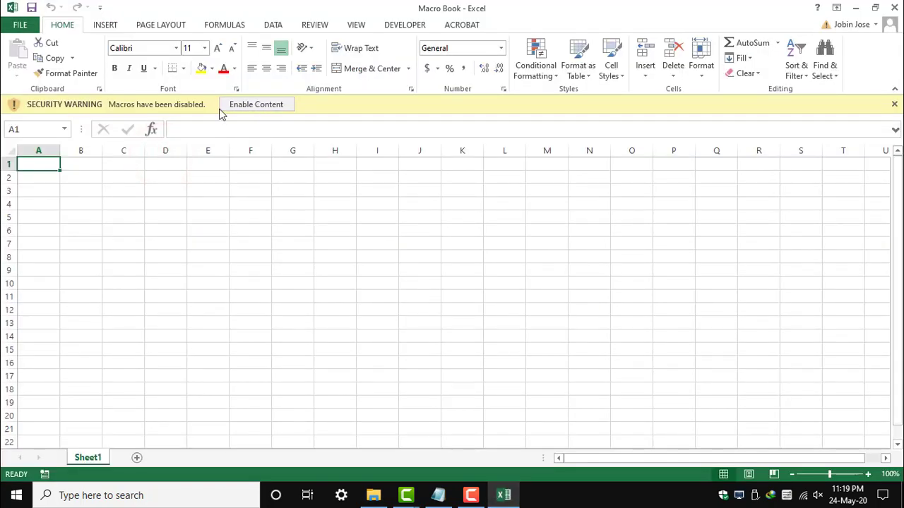
{"action": "left_click", "coordinate": [257, 104]}
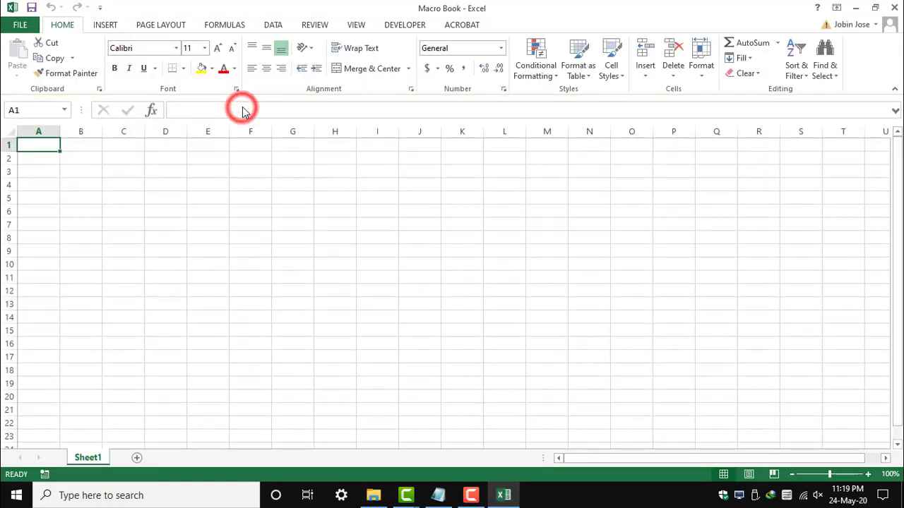
{"action": "mouse_move", "coordinate": [404, 29]}
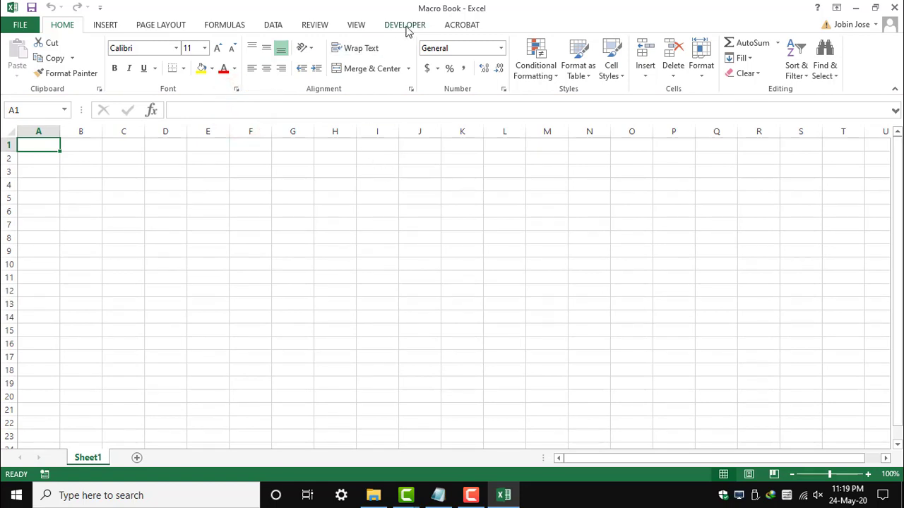
{"action": "left_click", "coordinate": [404, 25]}
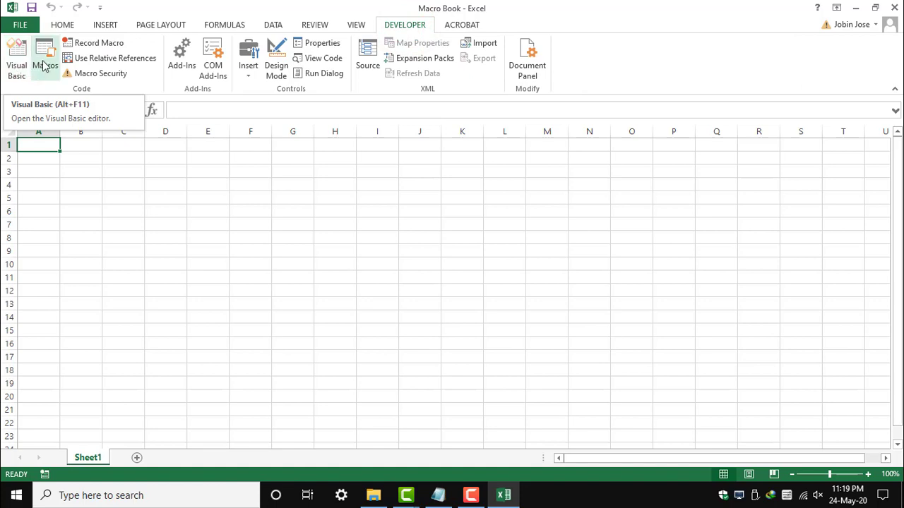
{"action": "mouse_move", "coordinate": [44, 48]}
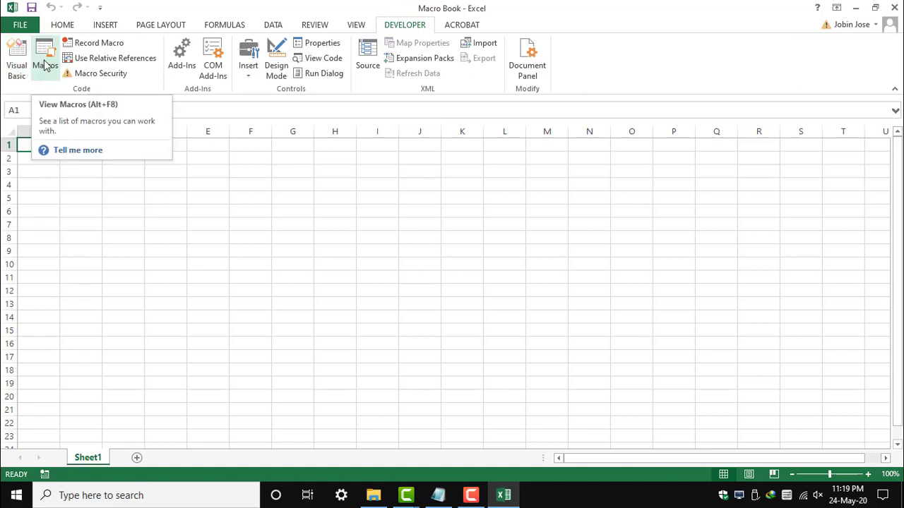
- Run Macro1 on NSE copy and select the resulting A1:G2 headers and RELIANCE row
{"action": "left_click", "coordinate": [46, 56]}
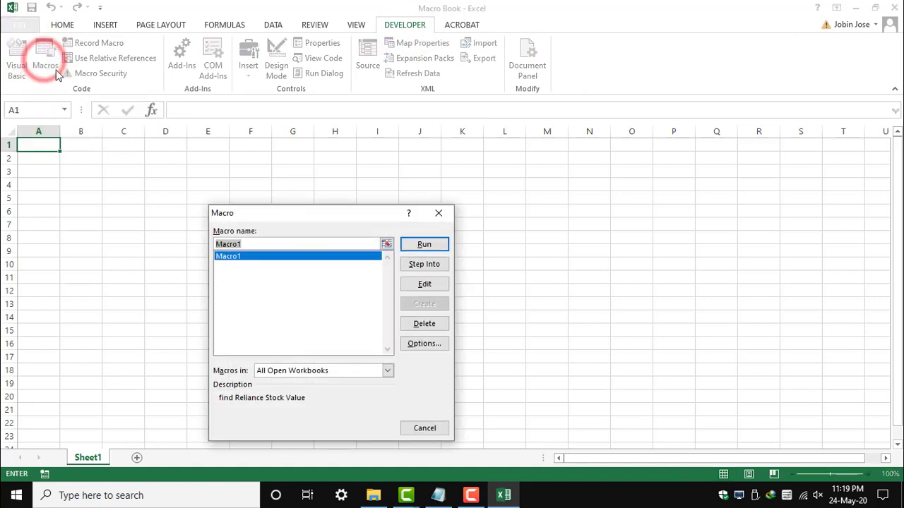
{"action": "mouse_move", "coordinate": [424, 244]}
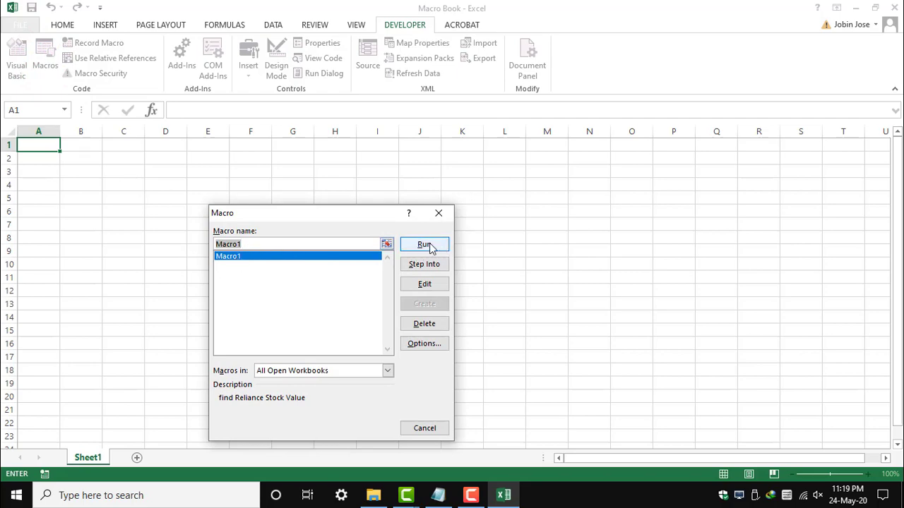
{"action": "left_click", "coordinate": [423, 244]}
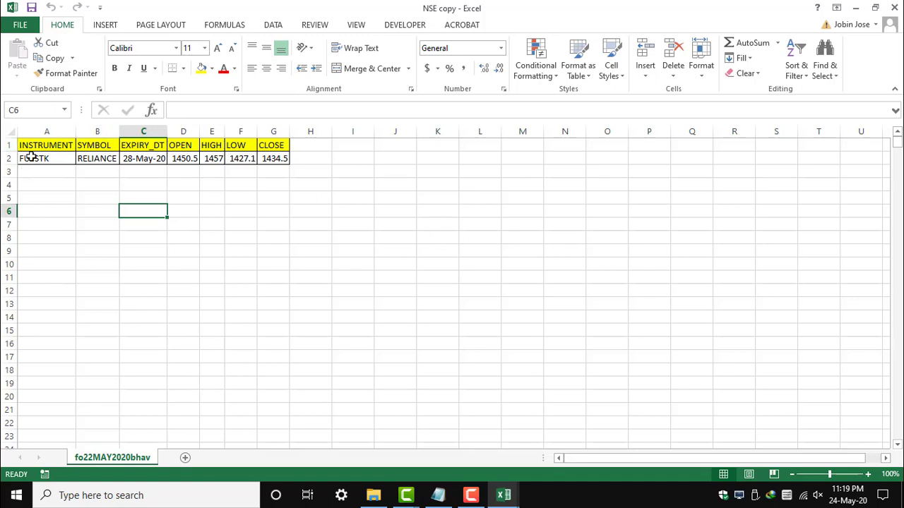
{"action": "left_click_drag", "start_coordinate": [47, 144], "coordinate": [274, 159]}
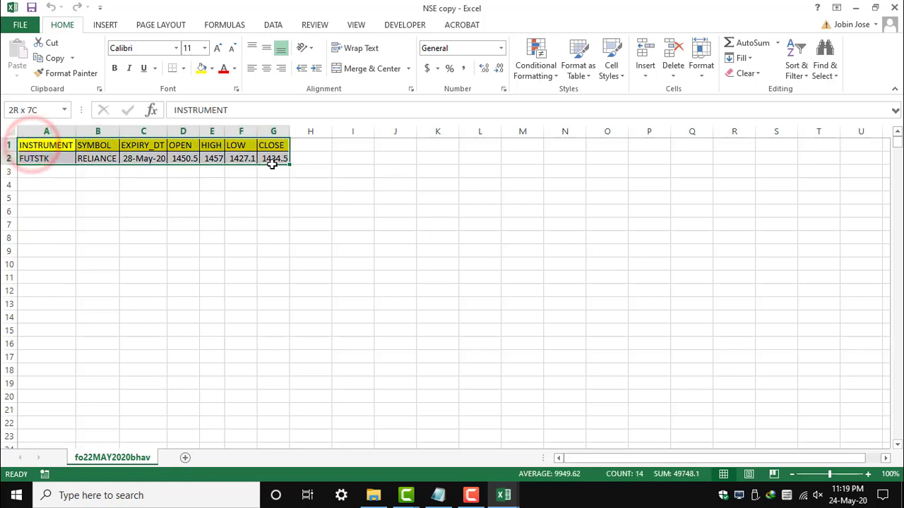
{"action": "left_click", "coordinate": [172, 212]}
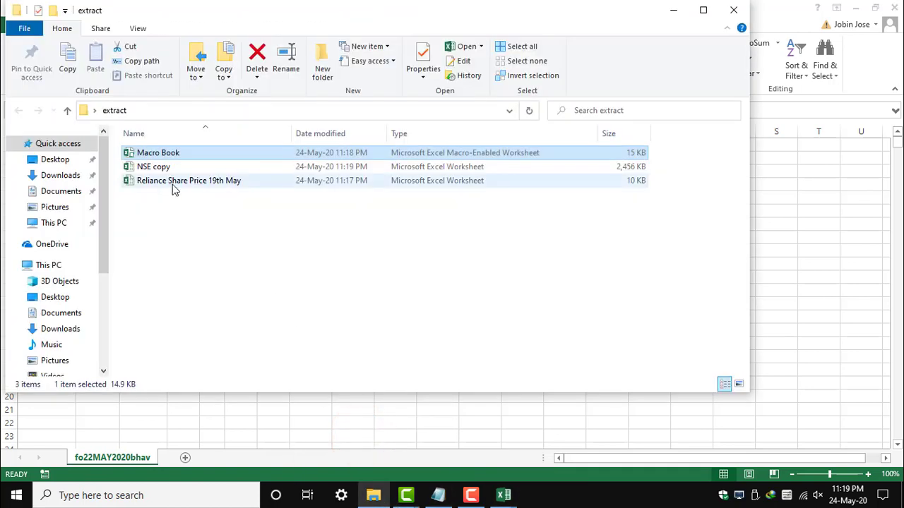
- Open Reliance Share Price 19th May and highlight the OPEN value 1450.5 in D2 of NSE copy
{"action": "double_click", "coordinate": [150, 167]}
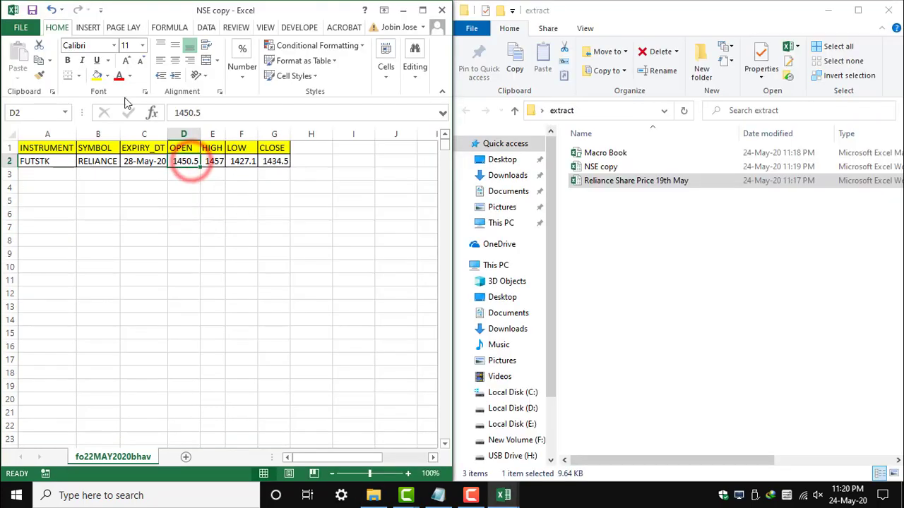
{"action": "left_click", "coordinate": [101, 77]}
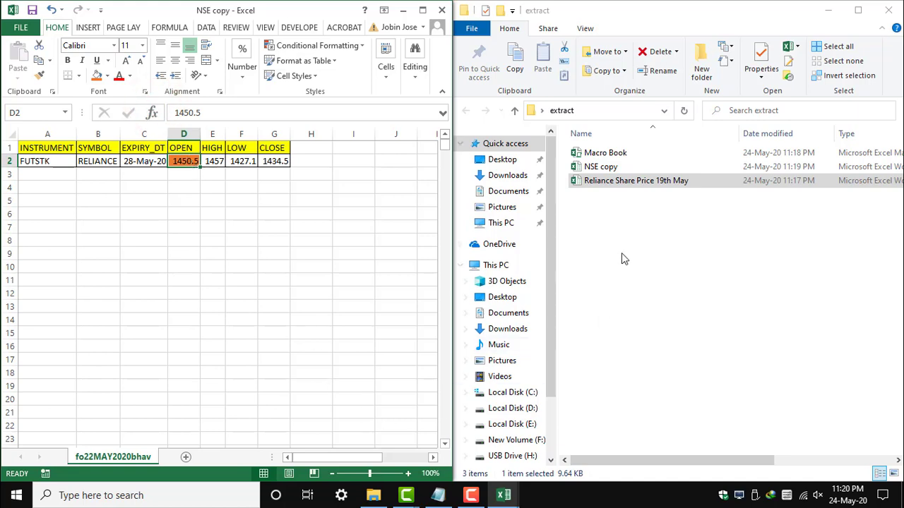
{"action": "mouse_move", "coordinate": [503, 495]}
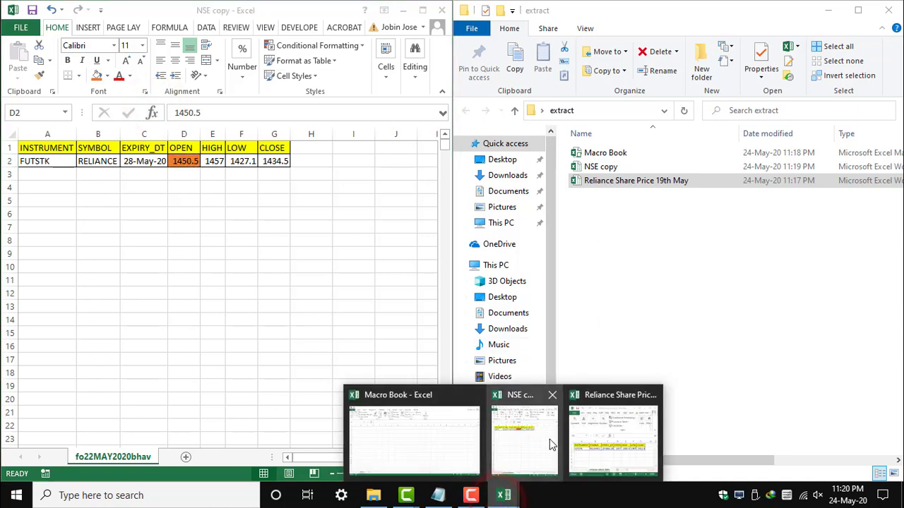